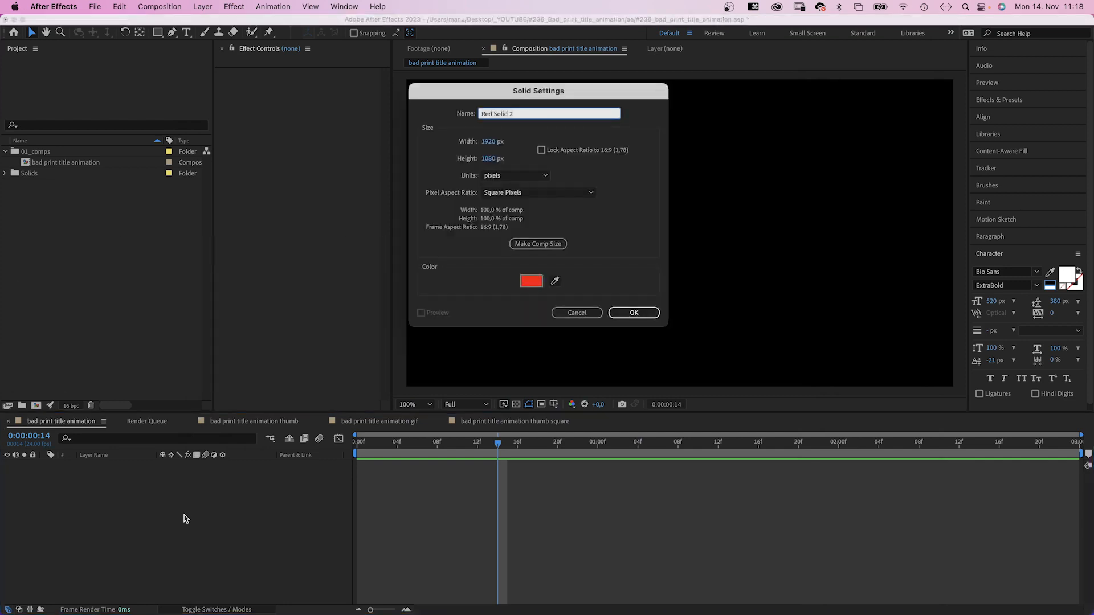
Step: Create a black 000000 solid named background
{"action": "type", "text": "background"}
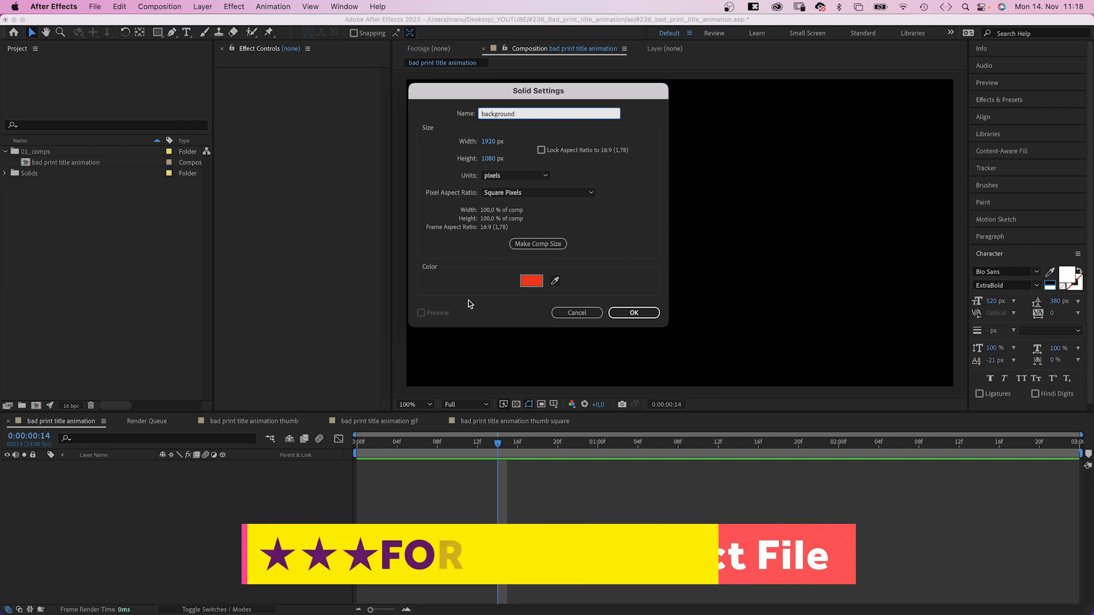
{"action": "left_click", "coordinate": [531, 281]}
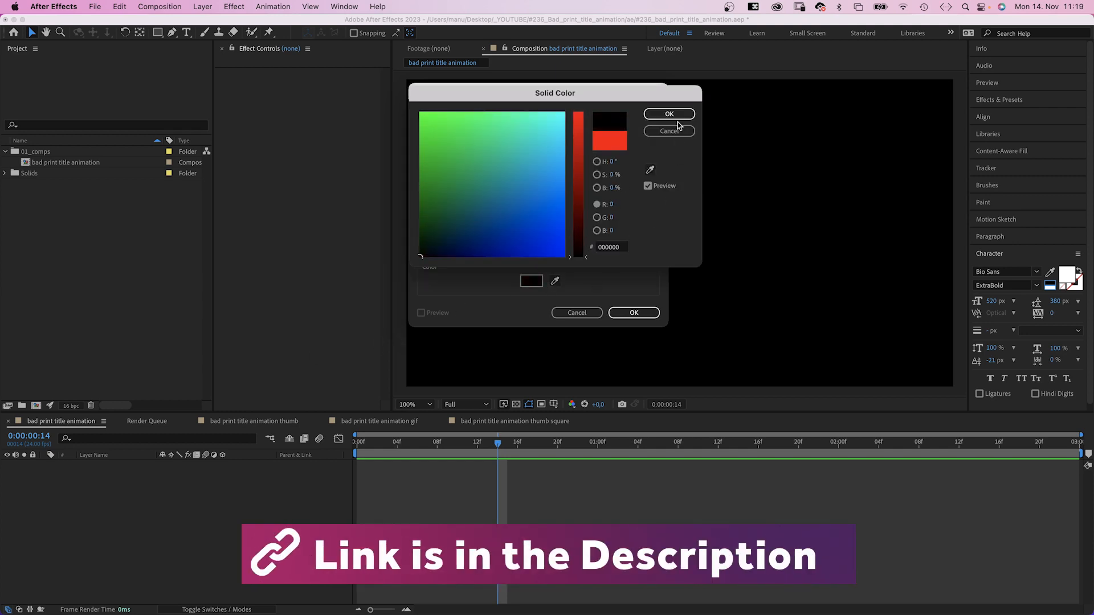
{"action": "left_click", "coordinate": [668, 114]}
{"action": "type", "text": "inver"}
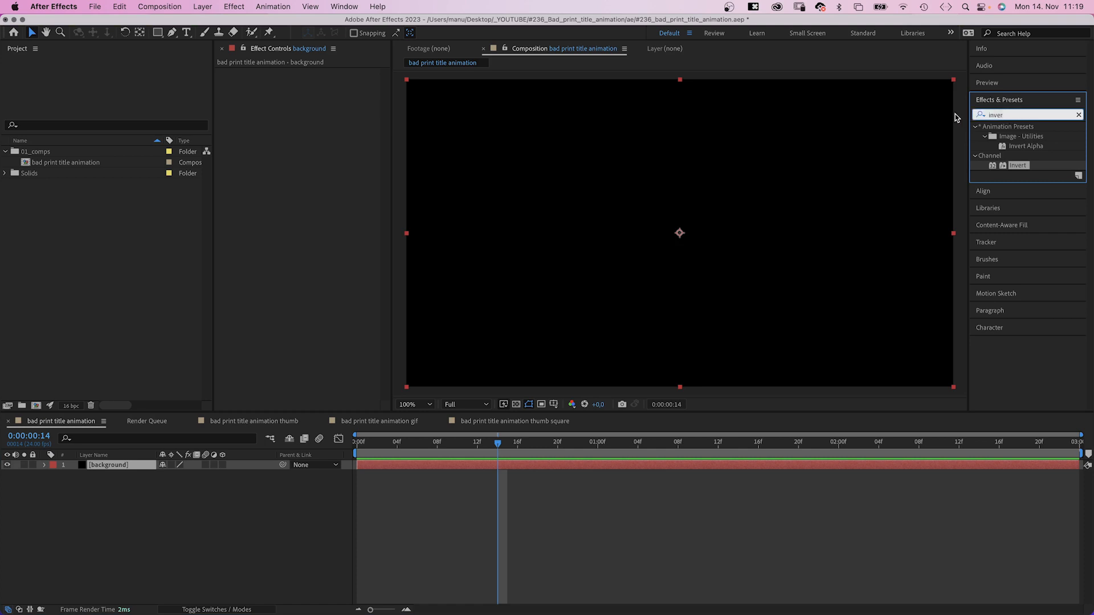
Step: Apply Turbulent Noise with Contrast 750, Brightness 175, Scale 20, Complexity 20, and begin an Evolution expression
{"action": "type", "text": "turbulent"}
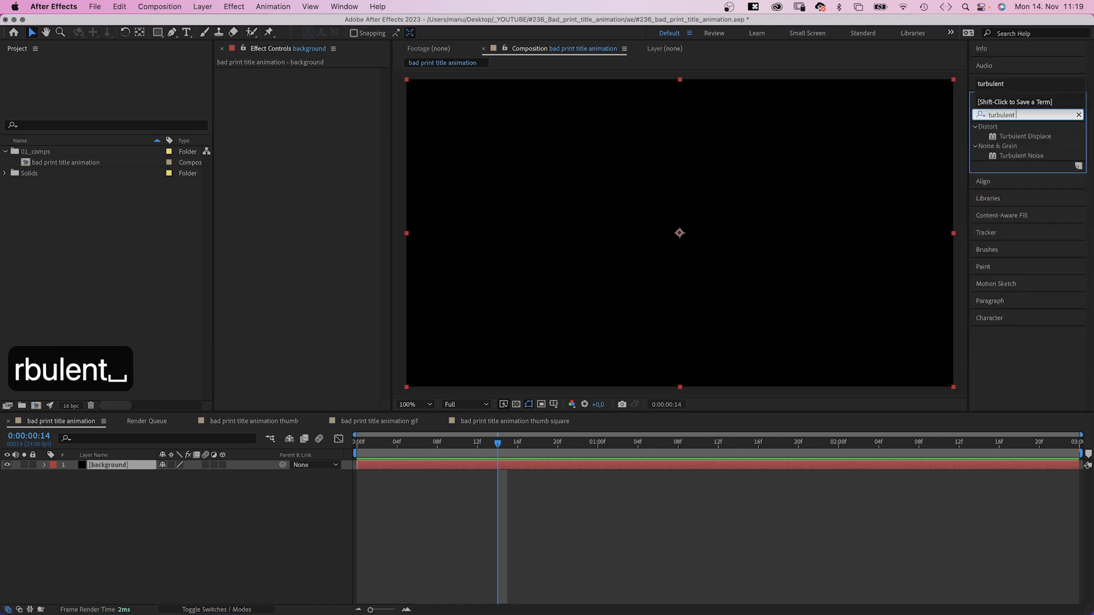
{"action": "double_click", "coordinate": [1023, 156]}
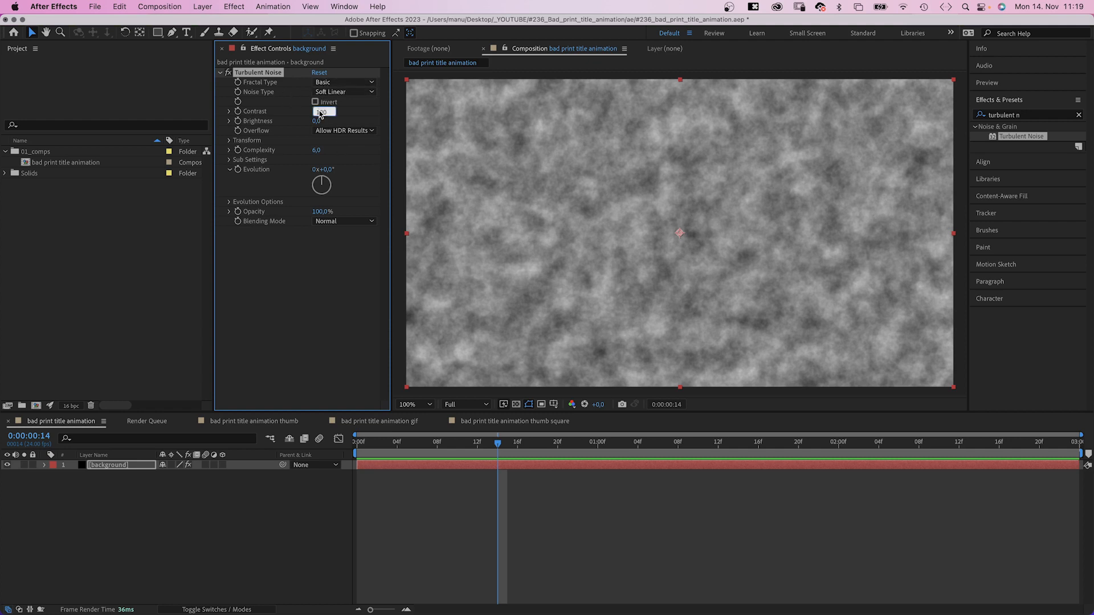
{"action": "type", "text": "750,"}
{"action": "left_click", "coordinate": [320, 120]}
{"action": "type", "text": "175"}
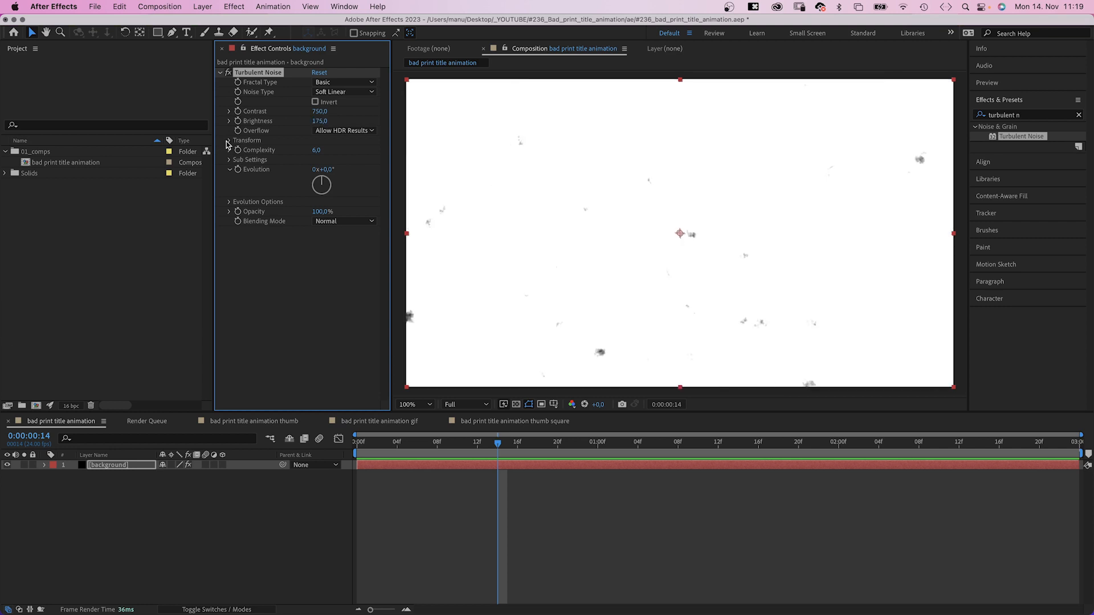
{"action": "left_click", "coordinate": [229, 140]}
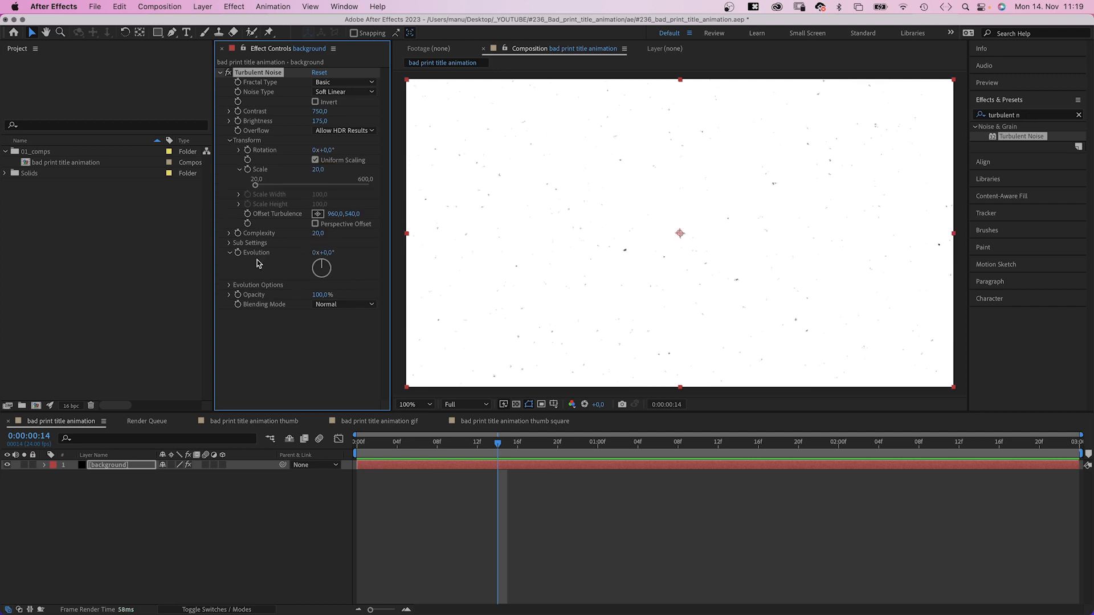
{"action": "left_click", "coordinate": [321, 294]}
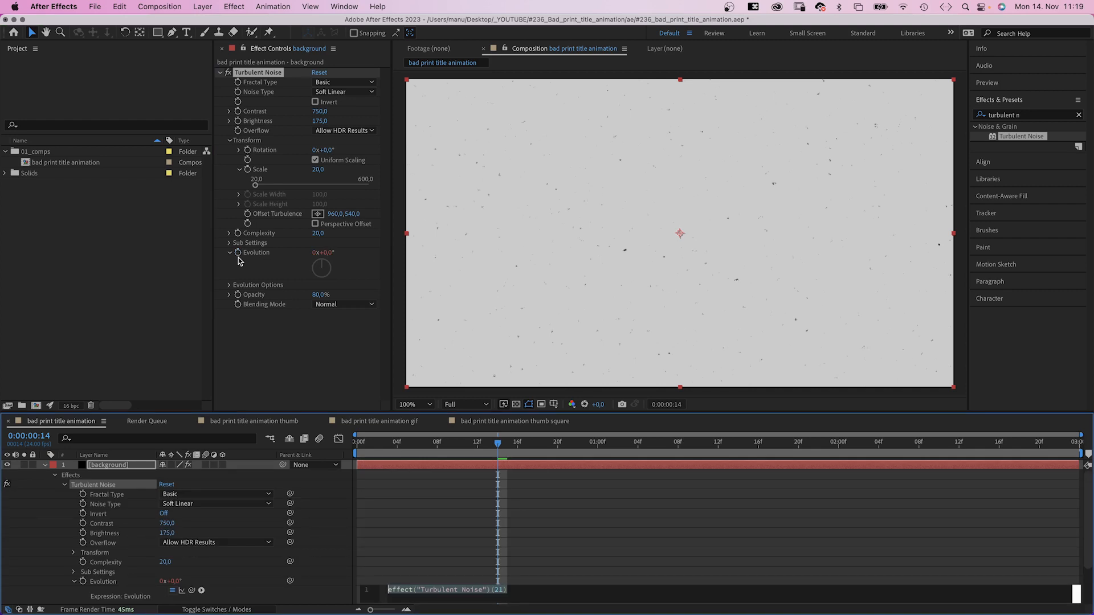
Step: Enter the Evolution expression posterizeTime(8); time*100 and duplicate Turbulent Noise
{"action": "type", "text": "posterizeTime("}
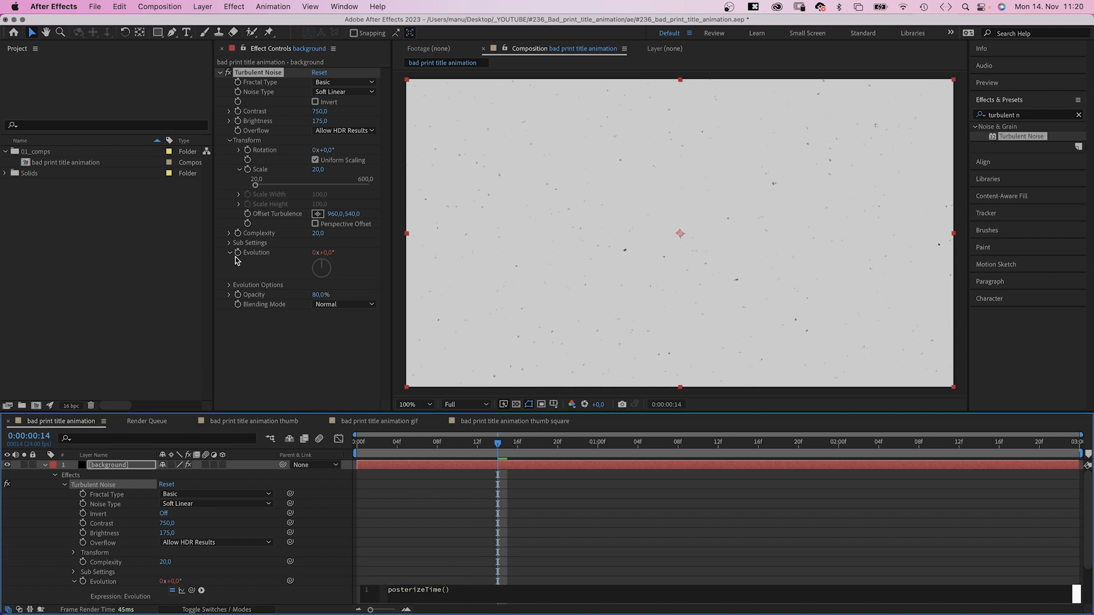
{"action": "type", "text": "8)"}
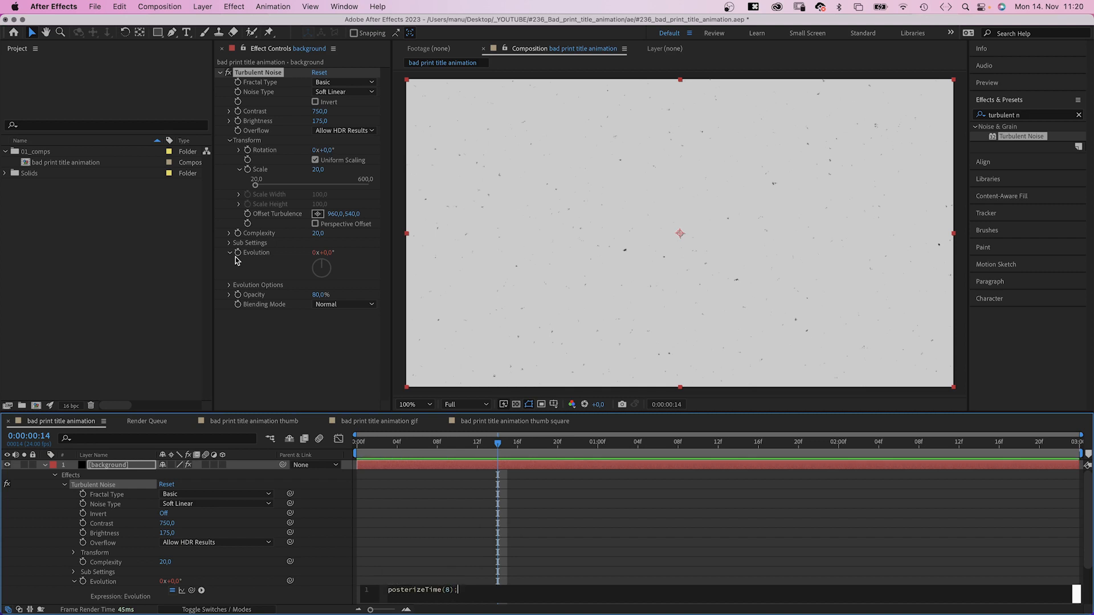
{"action": "type", "text": "time*100"}
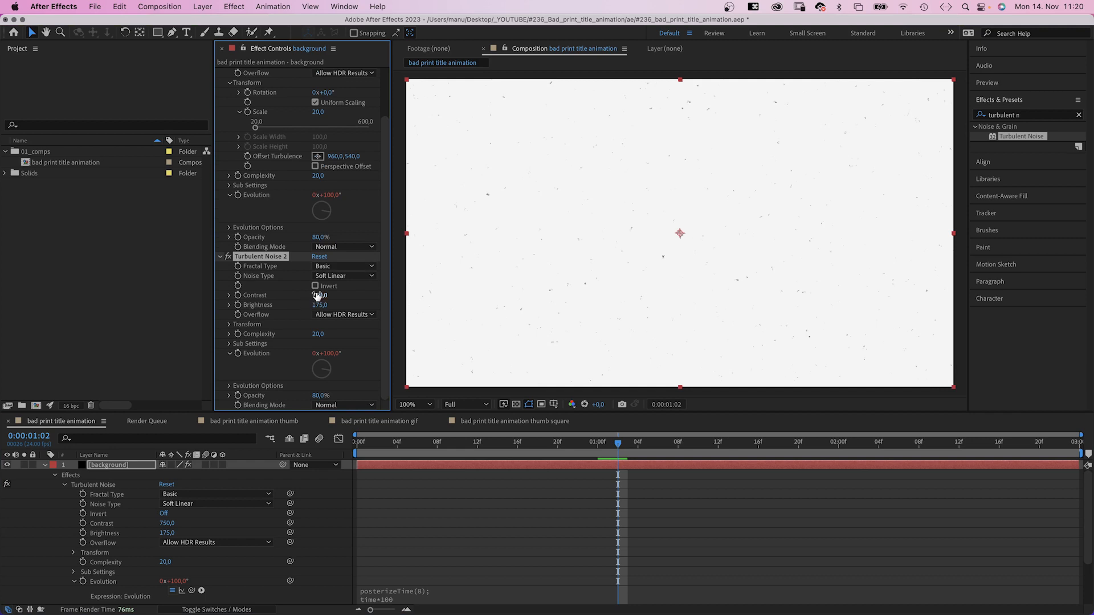
Step: Set Turbulent Noise 2 to Contrast 1250, Scale Width 400, Height 10, Multiply blending
{"action": "type", "text": "1250"}
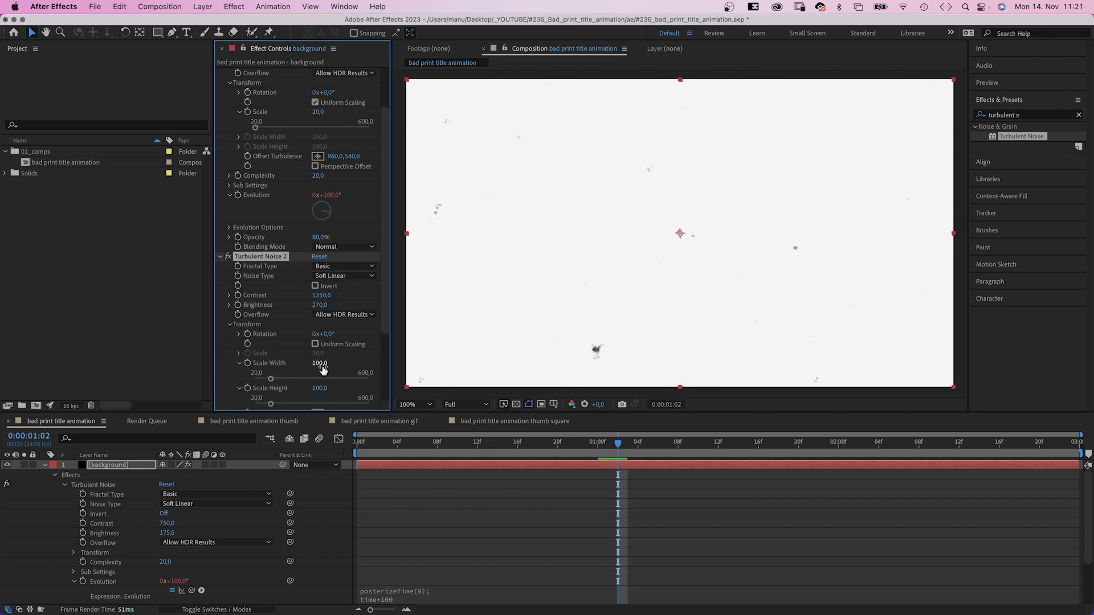
{"action": "type", "text": "400"}
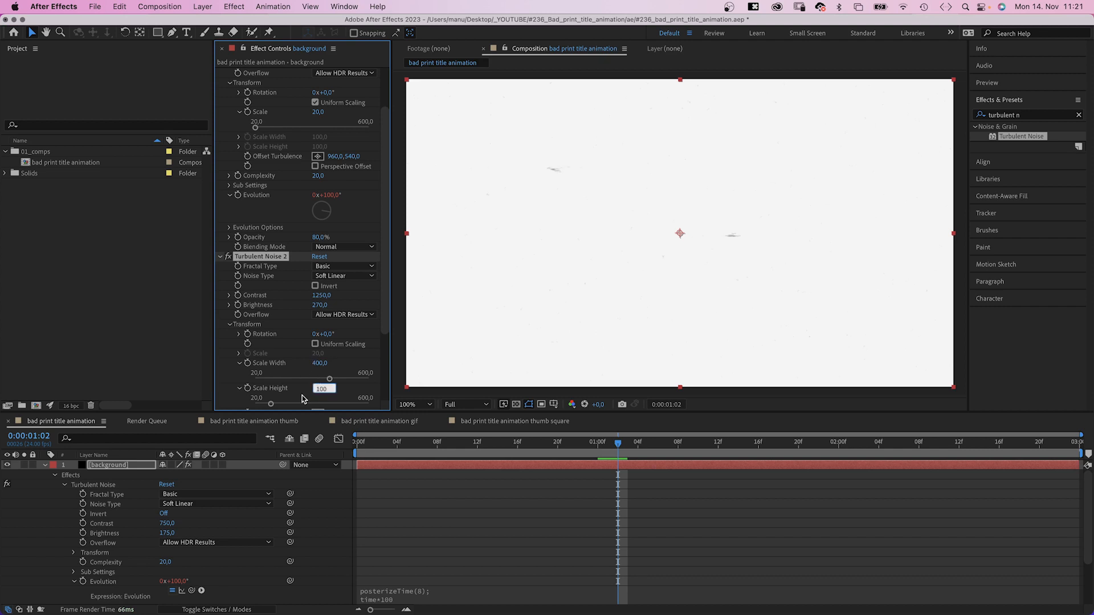
{"action": "type", "text": "10"}
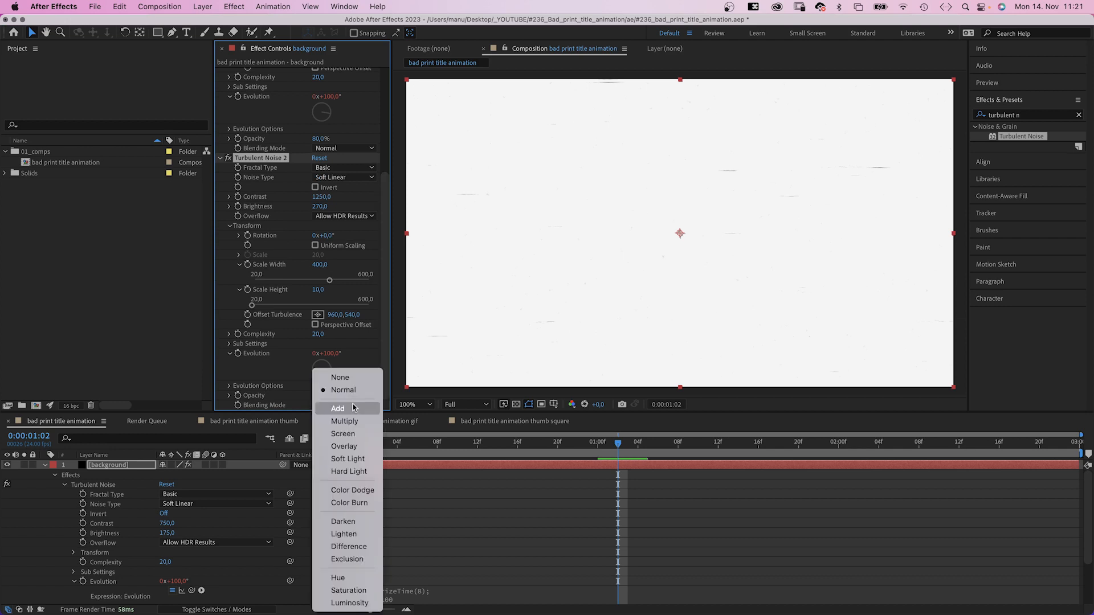
{"action": "left_click", "coordinate": [344, 421]}
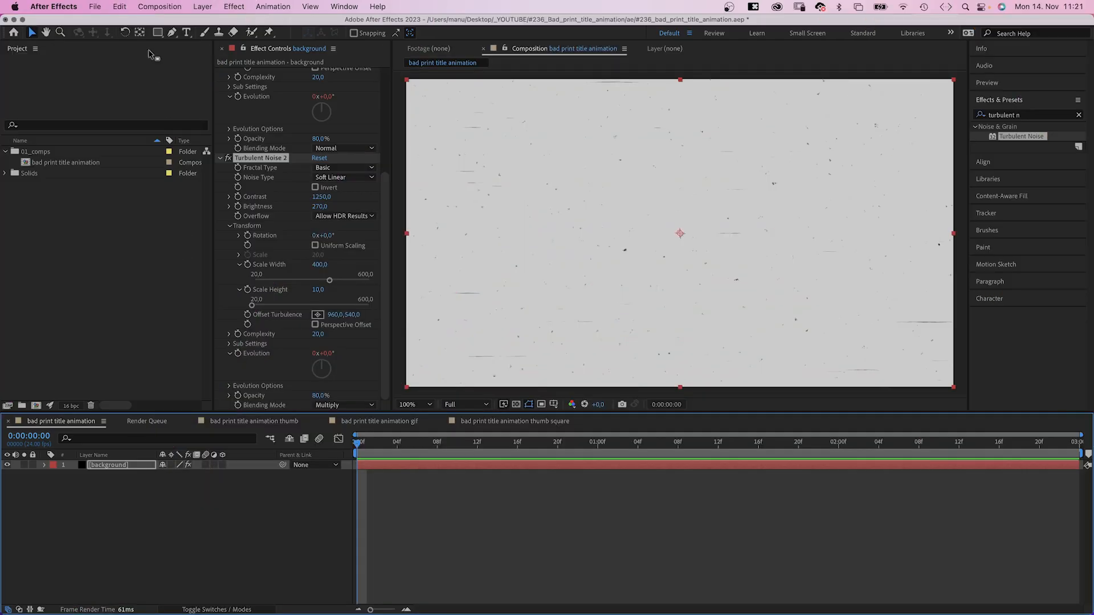
Step: Type the title BAD PRINT and set its fill colour to 141414
{"action": "left_click", "coordinate": [186, 33]}
{"action": "type", "text": "BAD P"}
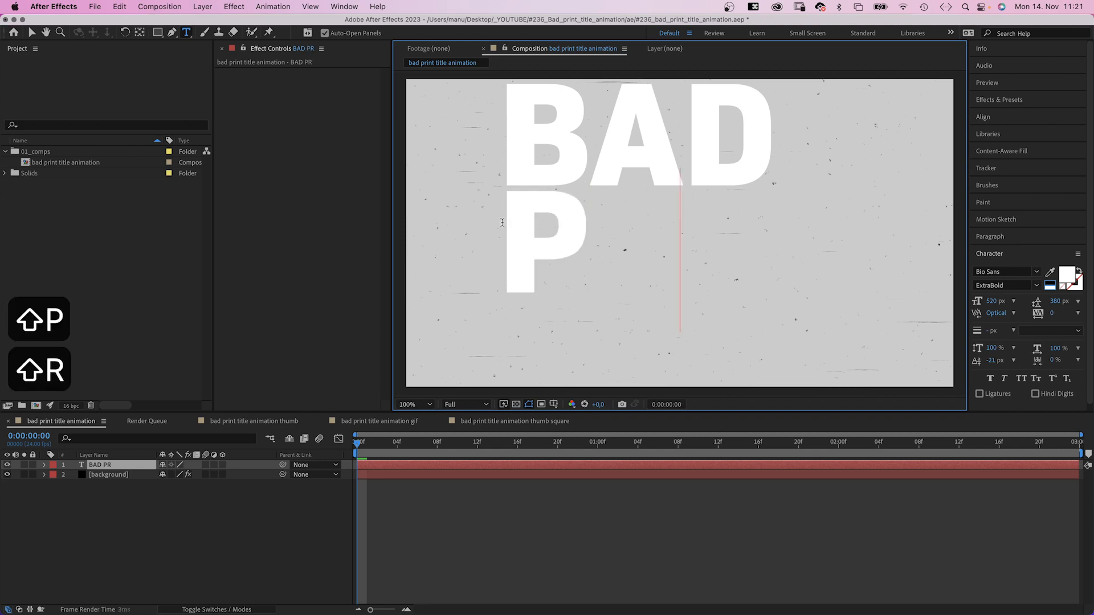
{"action": "type", "text": "RINT"}
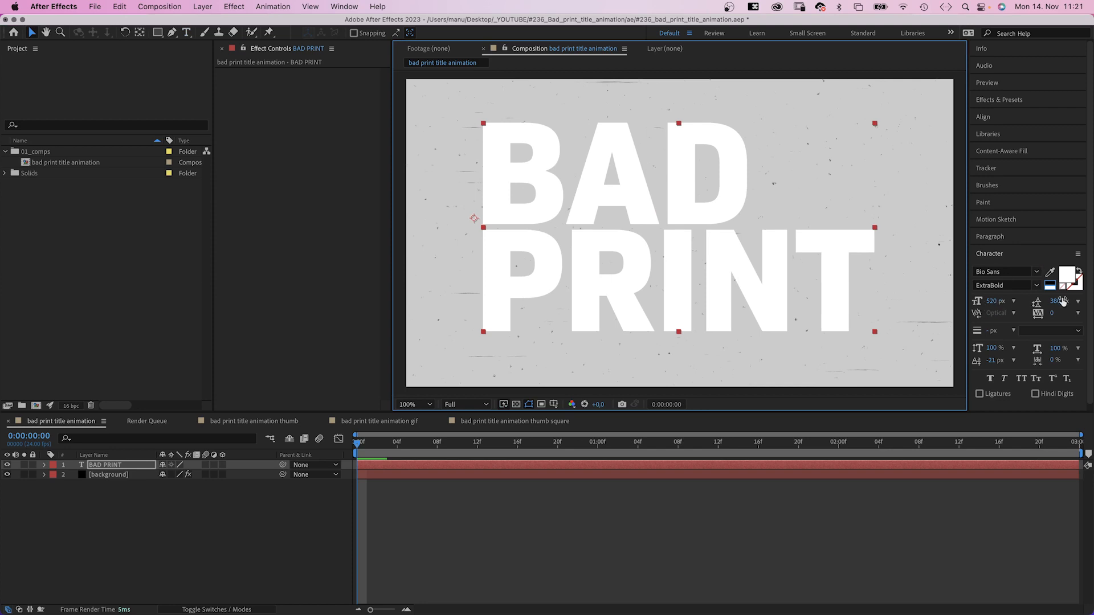
{"action": "mouse_move", "coordinate": [1067, 279]}
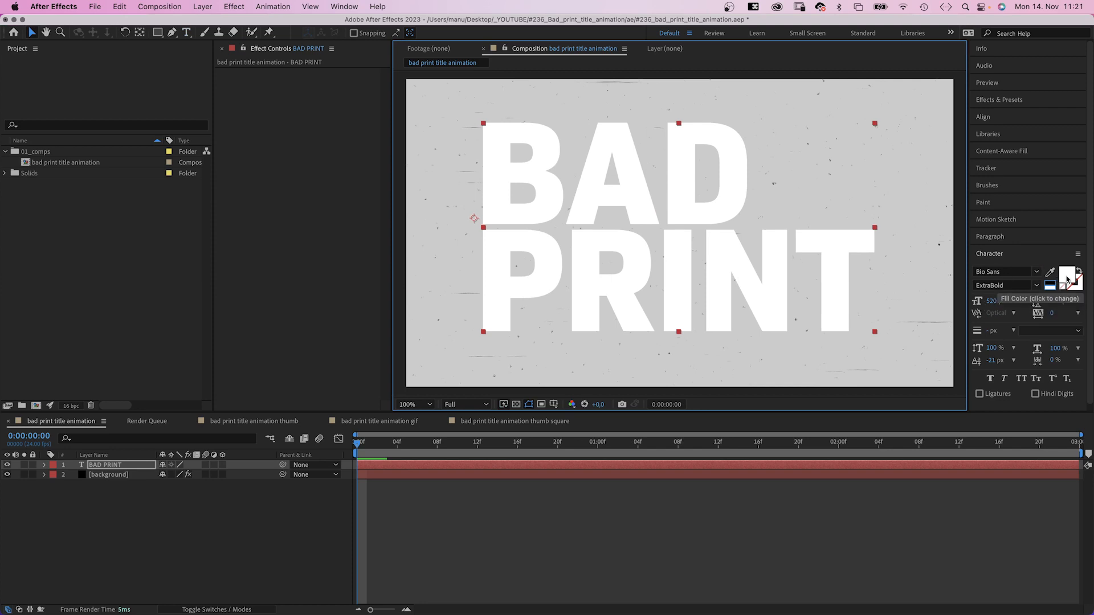
{"action": "left_click", "coordinate": [1069, 278]}
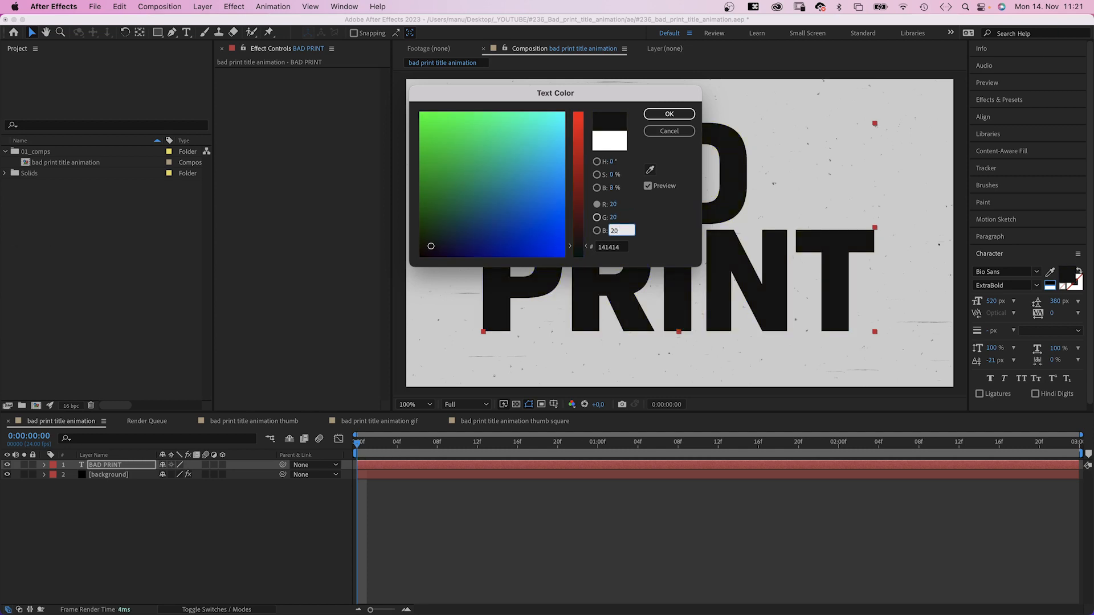
{"action": "left_click", "coordinate": [668, 114]}
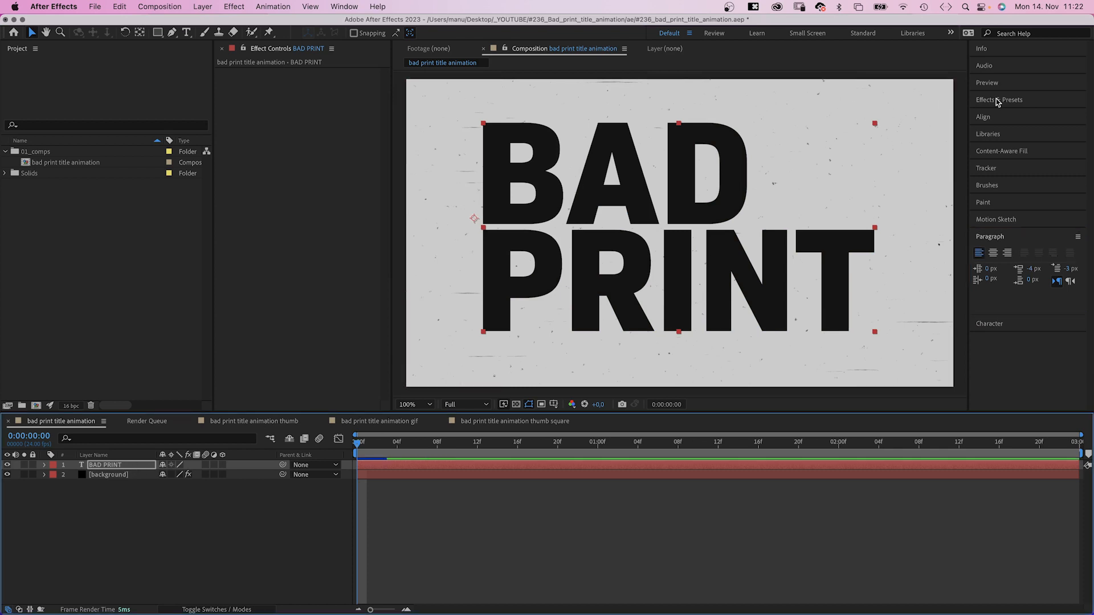
Step: Apply Roughen Edges to BAD PRINT with the Rusty edge type
{"action": "type", "text": "Roughen Ed"}
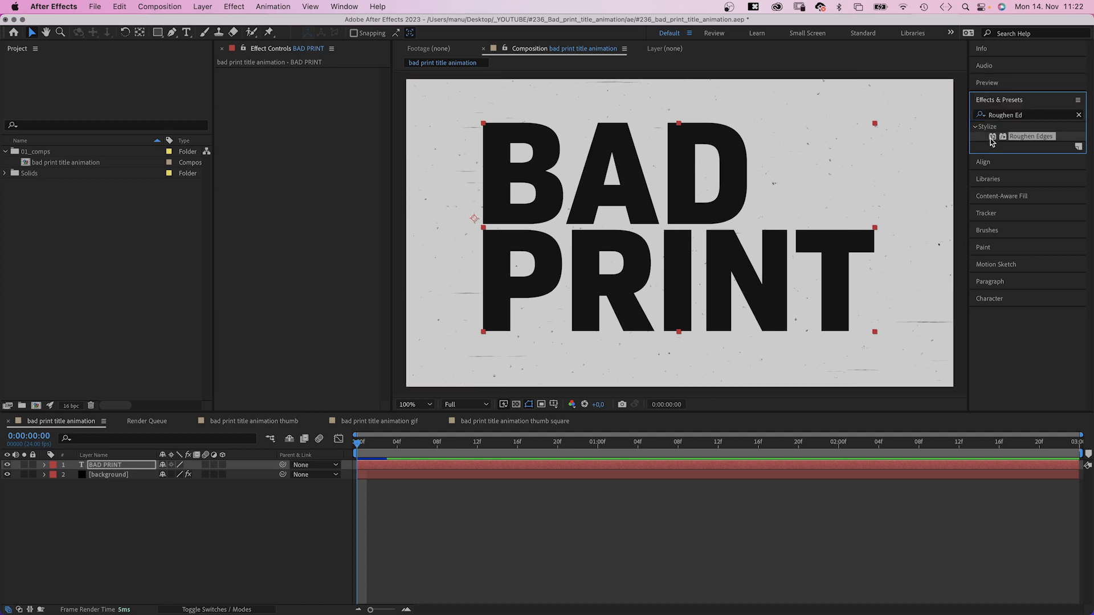
{"action": "left_click", "coordinate": [347, 81]}
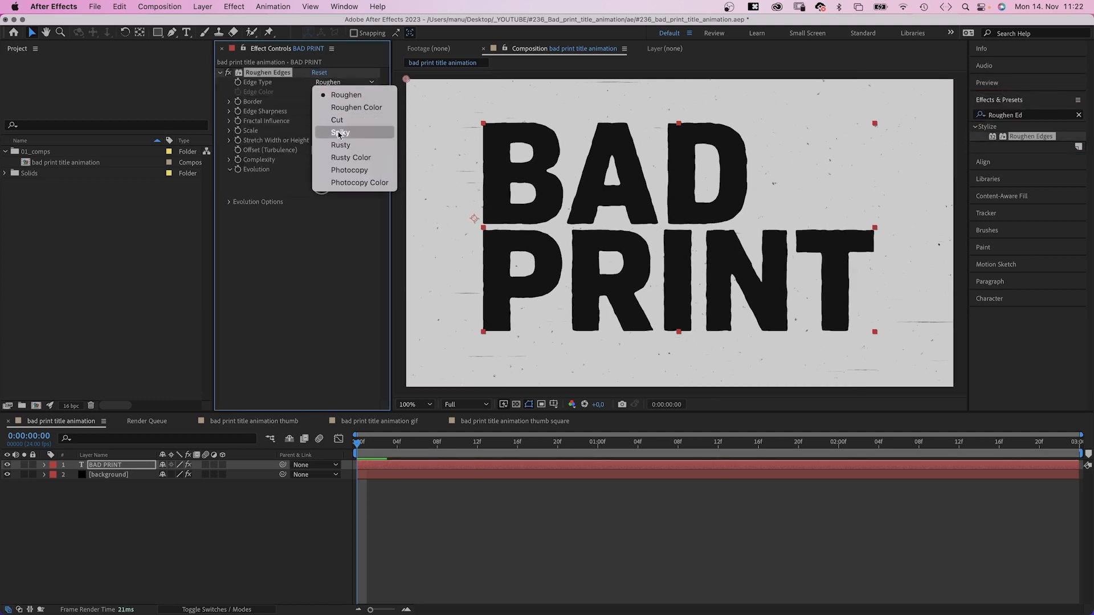
{"action": "left_click", "coordinate": [341, 157]}
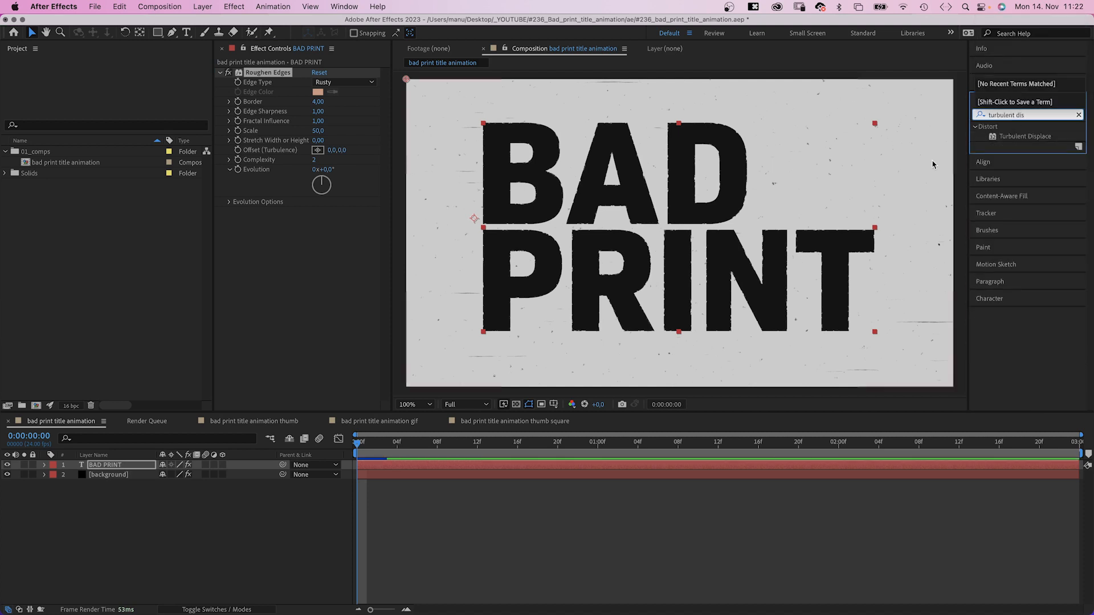
Step: Add Horizontal Turbulent Displace, Amount 10, Size 10, with a posterizeTime(8) Evolution expression
{"action": "double_click", "coordinate": [1025, 136]}
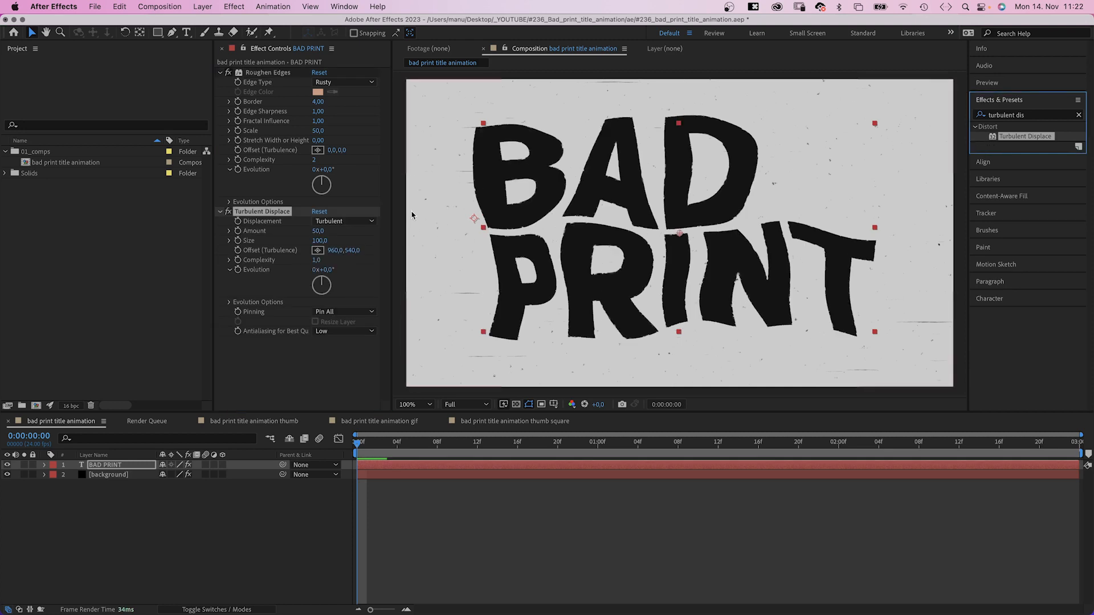
{"action": "left_click", "coordinate": [343, 221]}
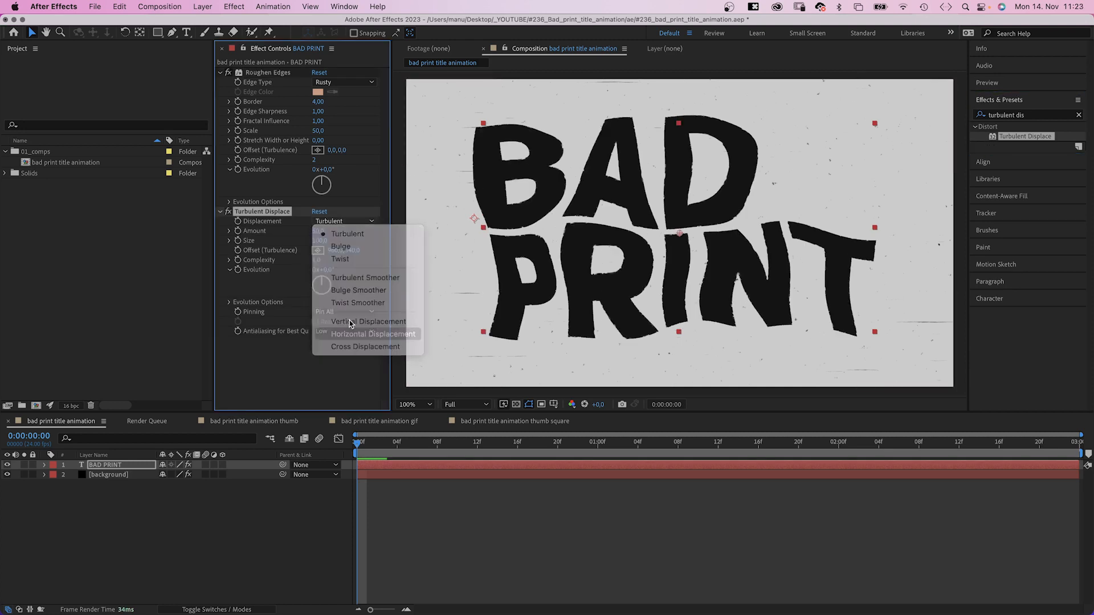
{"action": "left_click", "coordinate": [372, 334]}
{"action": "type", "text": "posterizeTime("}
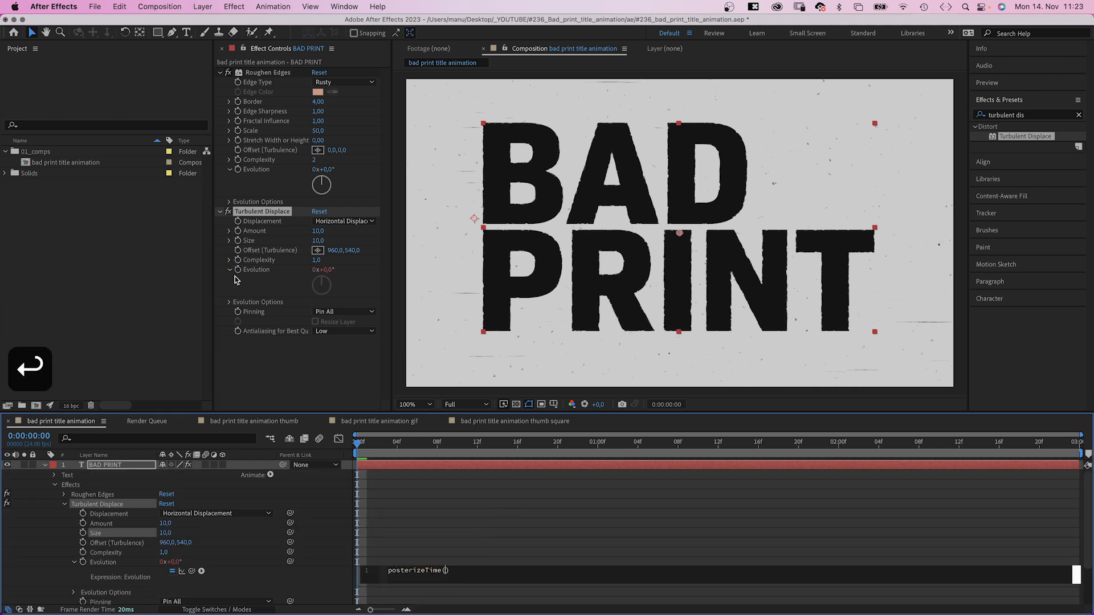
{"action": "type", "text": "8);"}
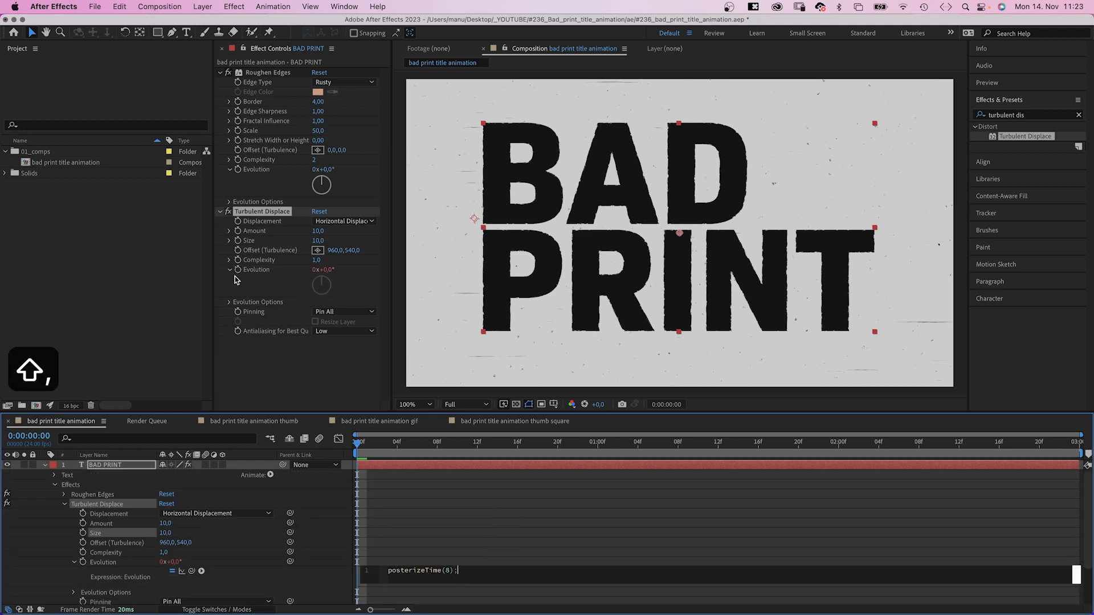
{"action": "type", "text": "tim"}
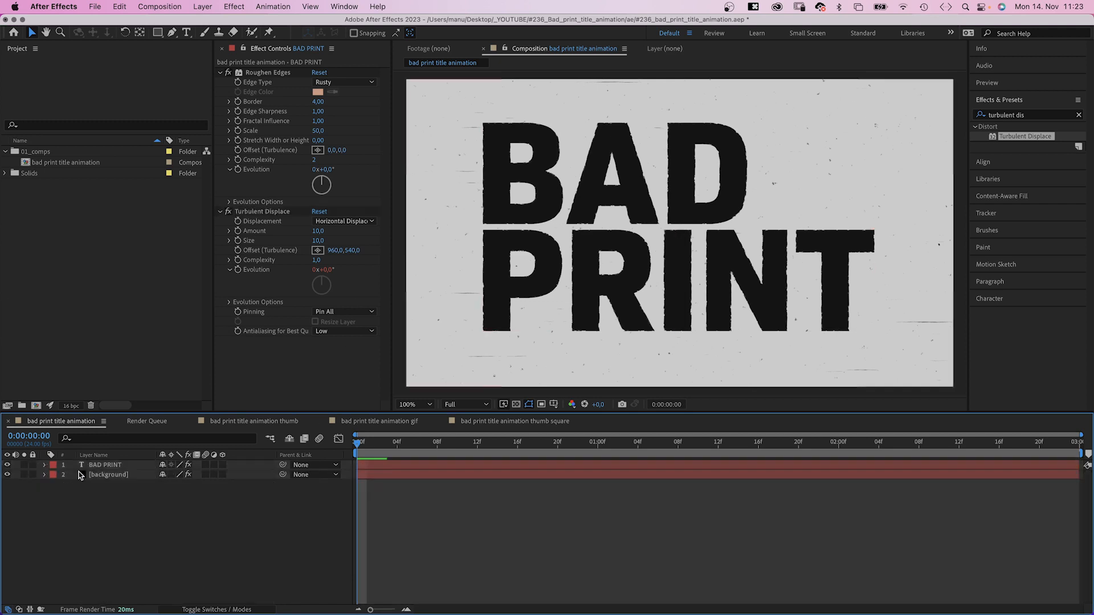
Step: Add Displacement Map to BAD PRINT and duplicate the background noise as 'displacement map'
{"action": "type", "text": "d"}
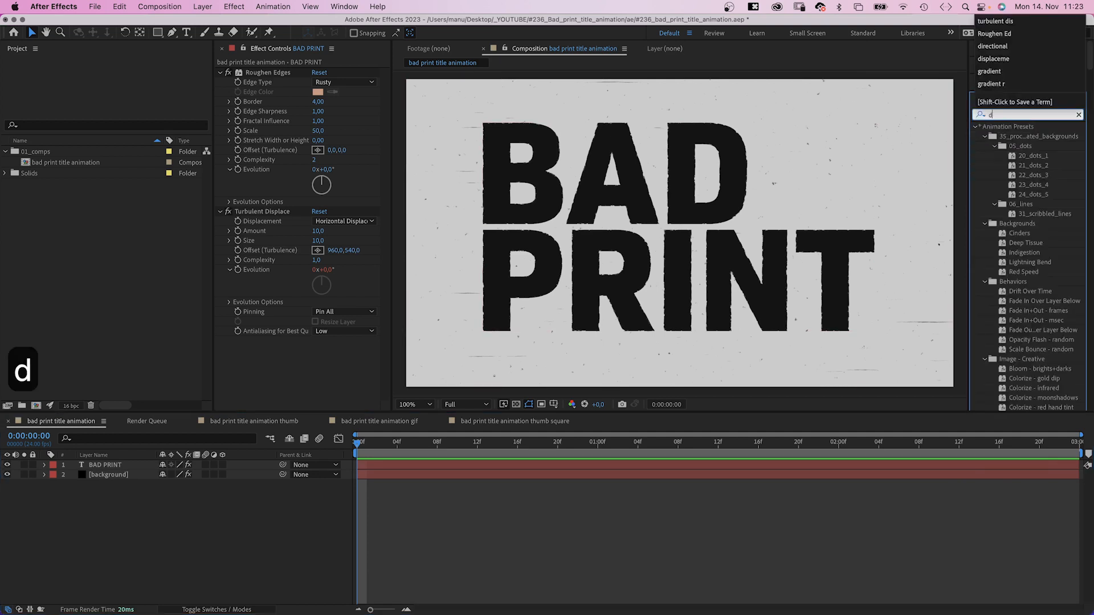
{"action": "type", "text": "isplacemen"}
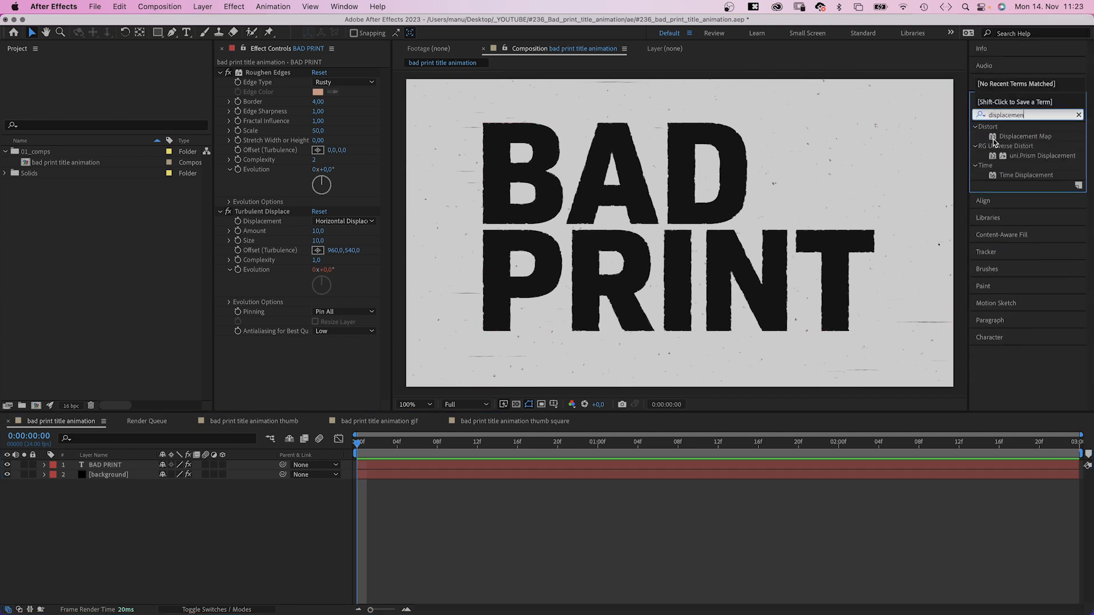
{"action": "double_click", "coordinate": [1026, 136]}
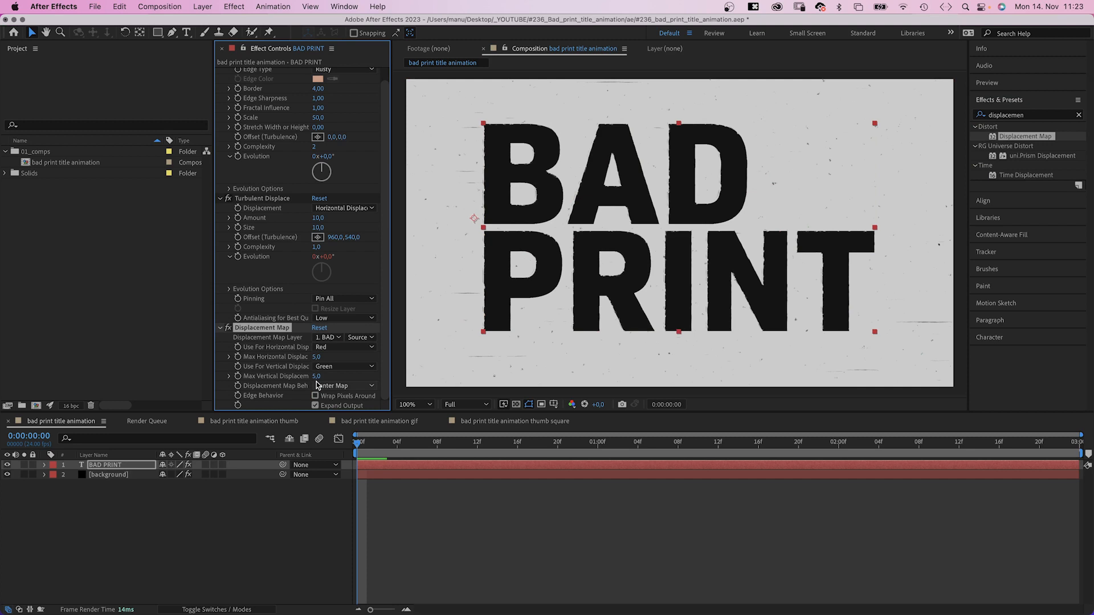
{"action": "left_click", "coordinate": [328, 336]}
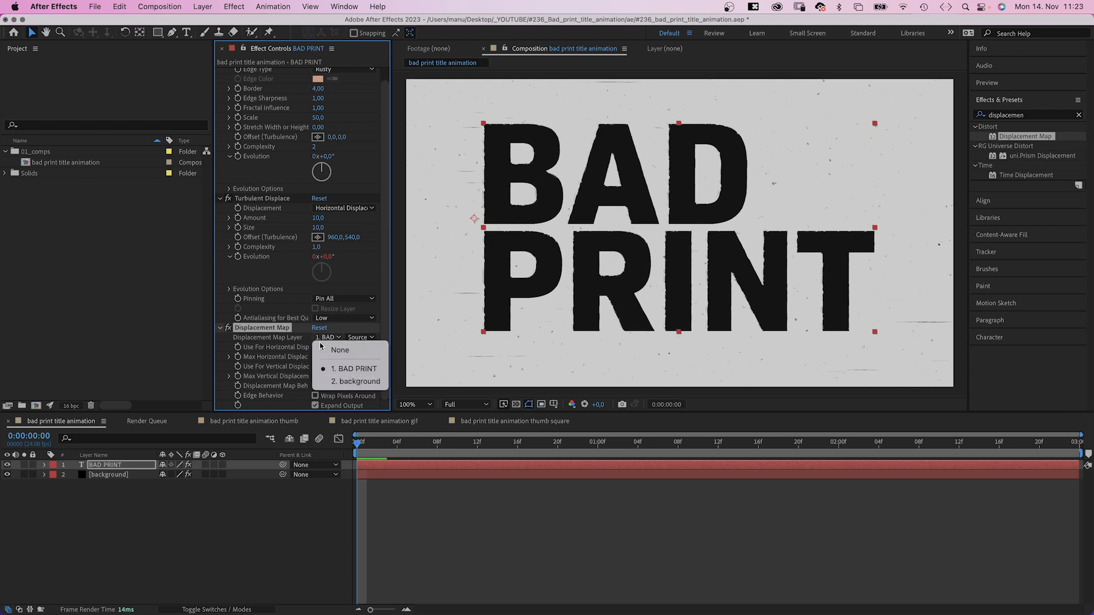
{"action": "left_click", "coordinate": [355, 369]}
{"action": "type", "text": "displacement map"}
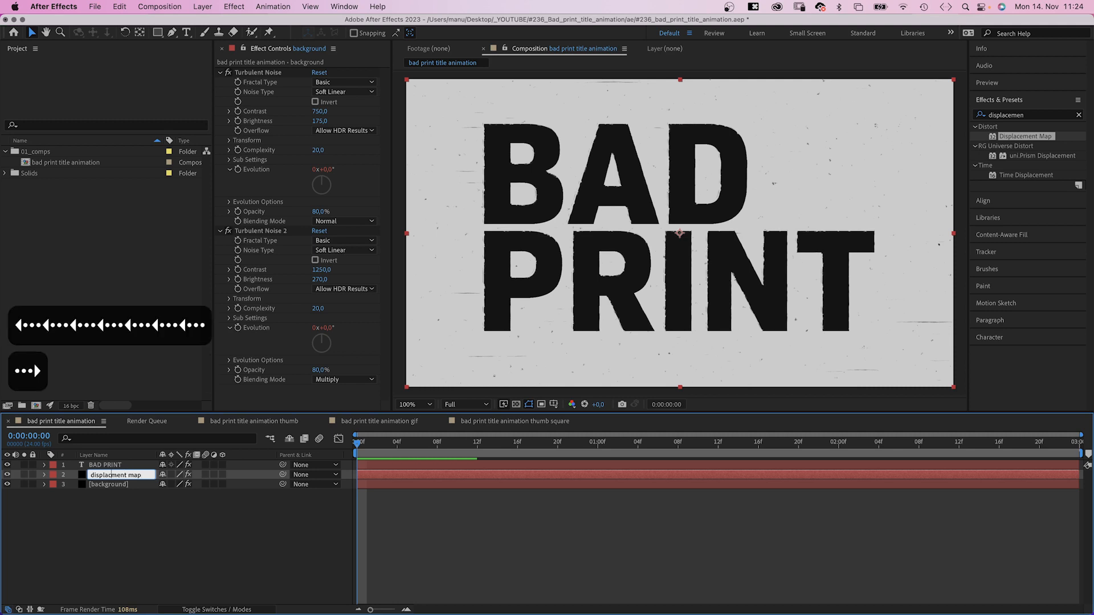
Step: Set the displacement map noise to Block, Brightness 220, with a time*100 evolution expression
{"action": "left_click", "coordinate": [115, 475]}
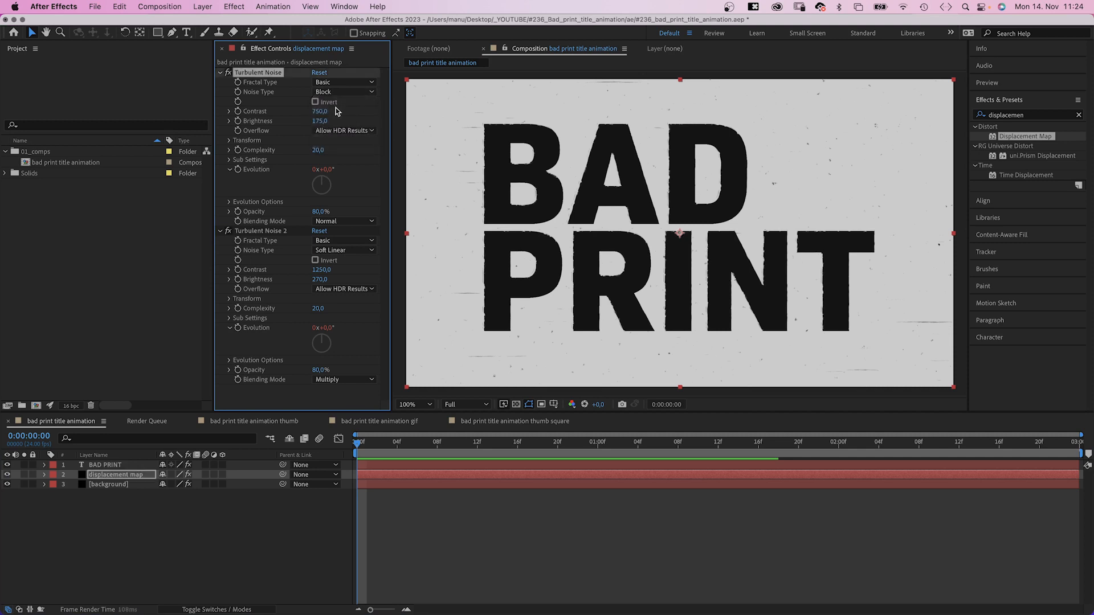
{"action": "left_click", "coordinate": [322, 111]}
{"action": "type", "text": "850"}
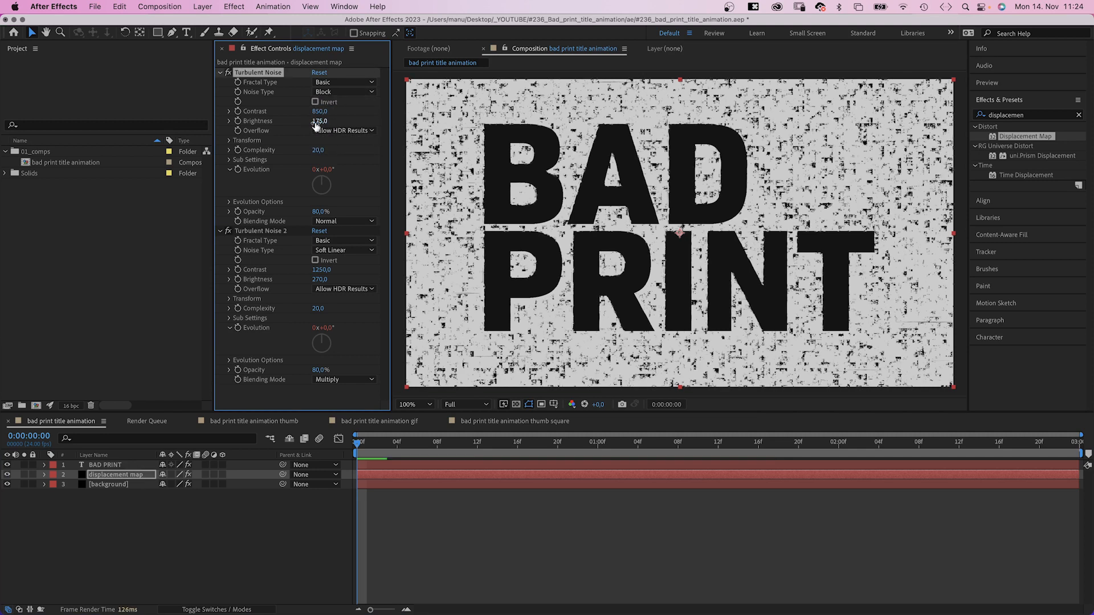
{"action": "type", "text": "220"}
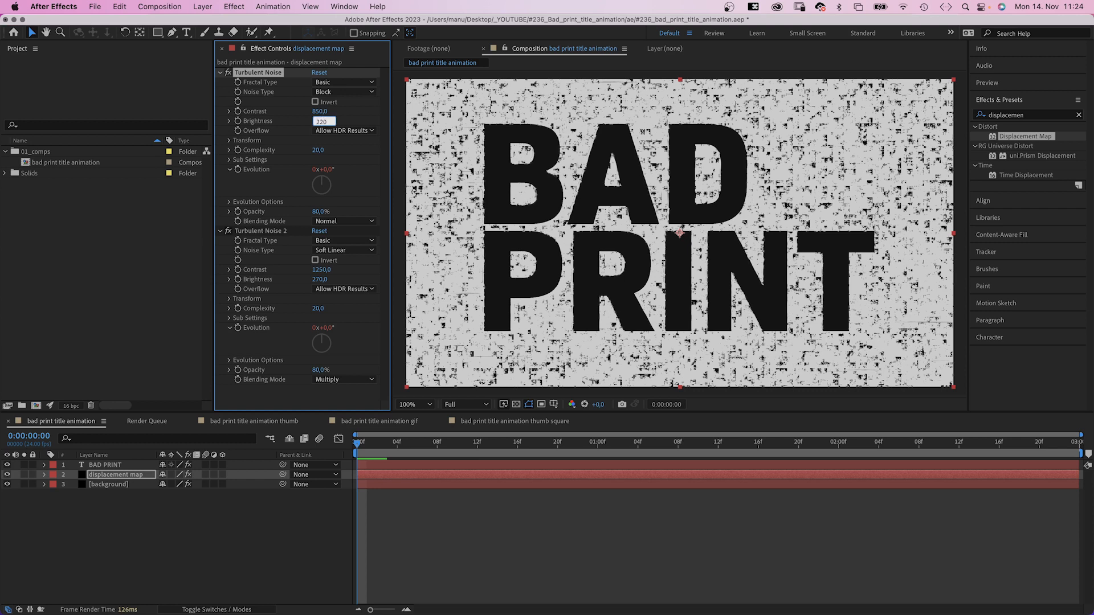
{"action": "left_click", "coordinate": [230, 140]}
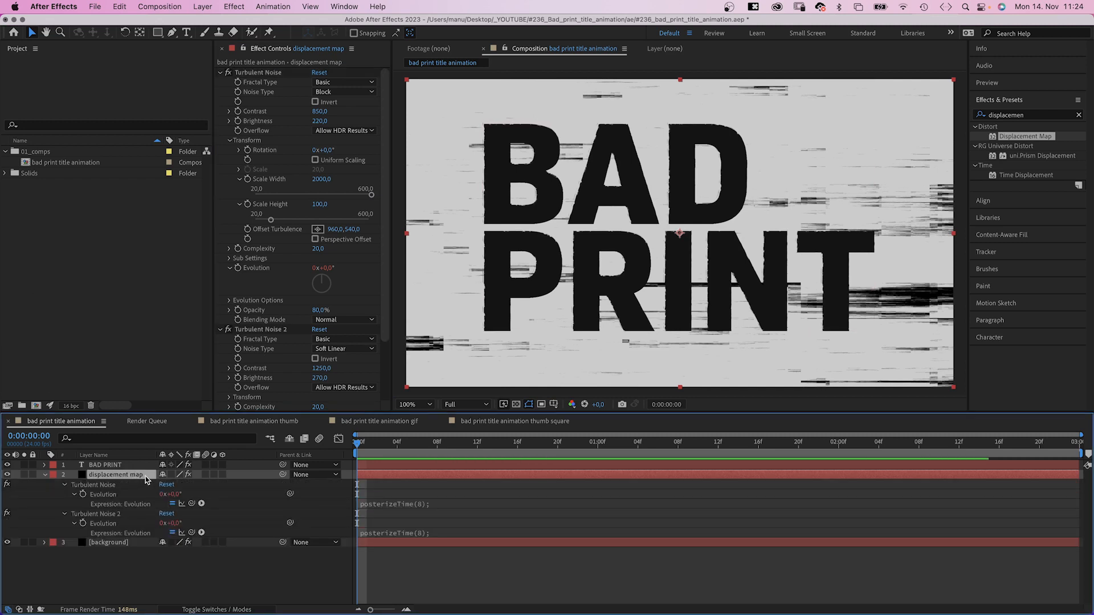
{"action": "type", "text": "time*1000"}
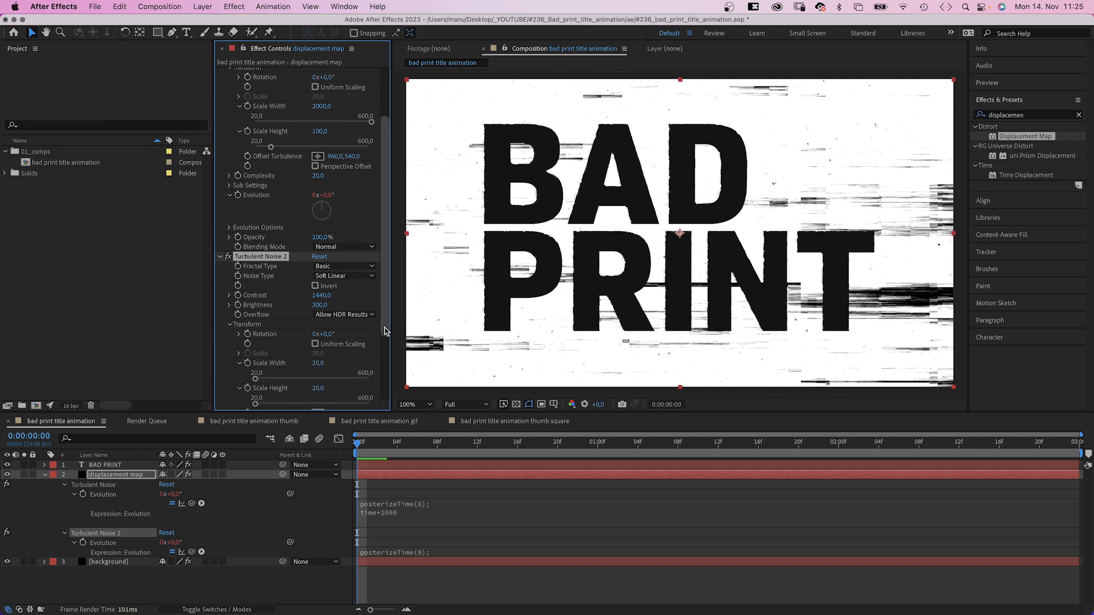
{"action": "scroll", "scroll_direction": "down", "scroll_amount": 3}
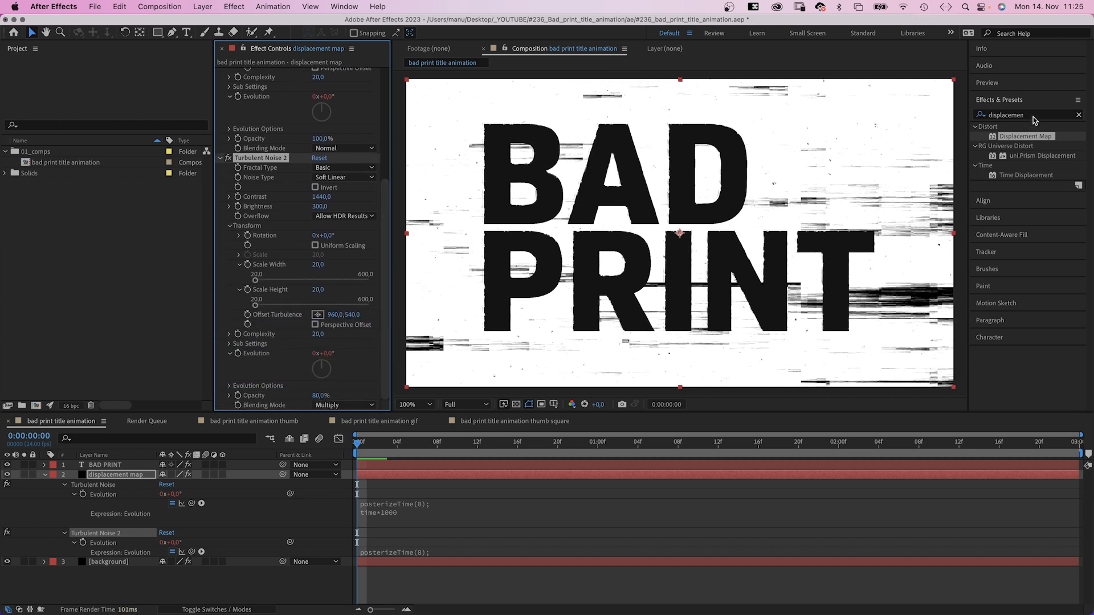
Step: Apply Scatter to the displacement map layer and adjust its scatter amount
{"action": "type", "text": "scatter"}
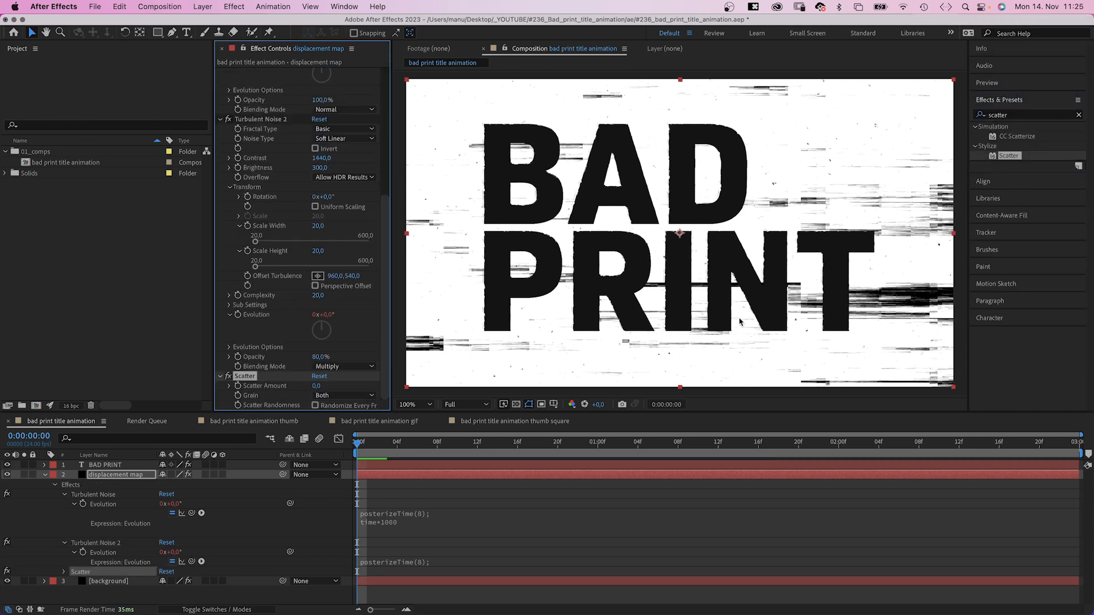
{"action": "left_click", "coordinate": [323, 386]}
{"action": "type", "text": "2"}
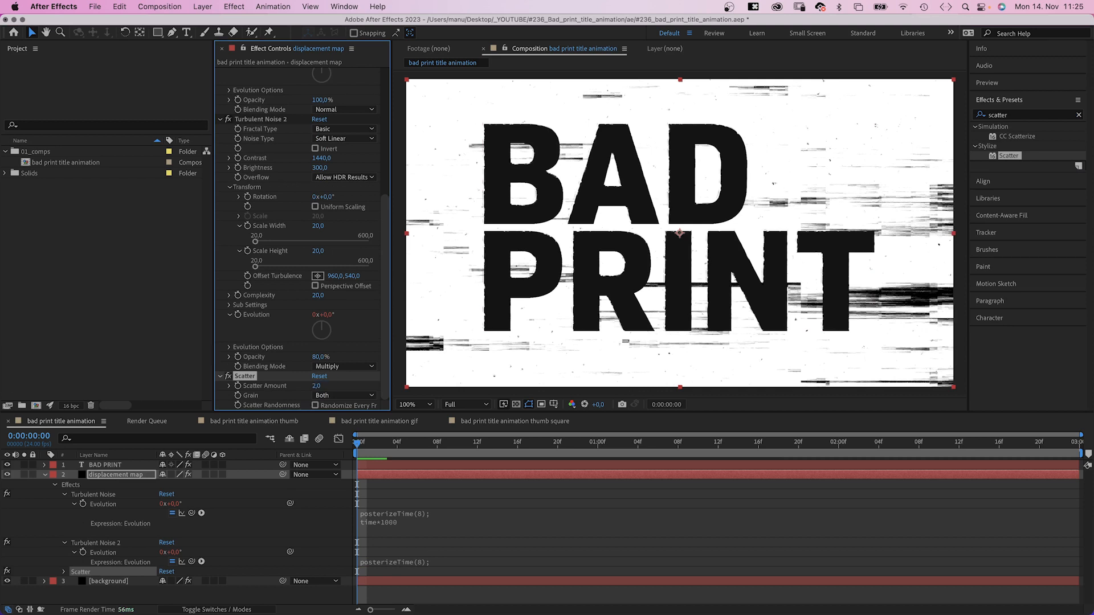
{"action": "left_click", "coordinate": [104, 465]}
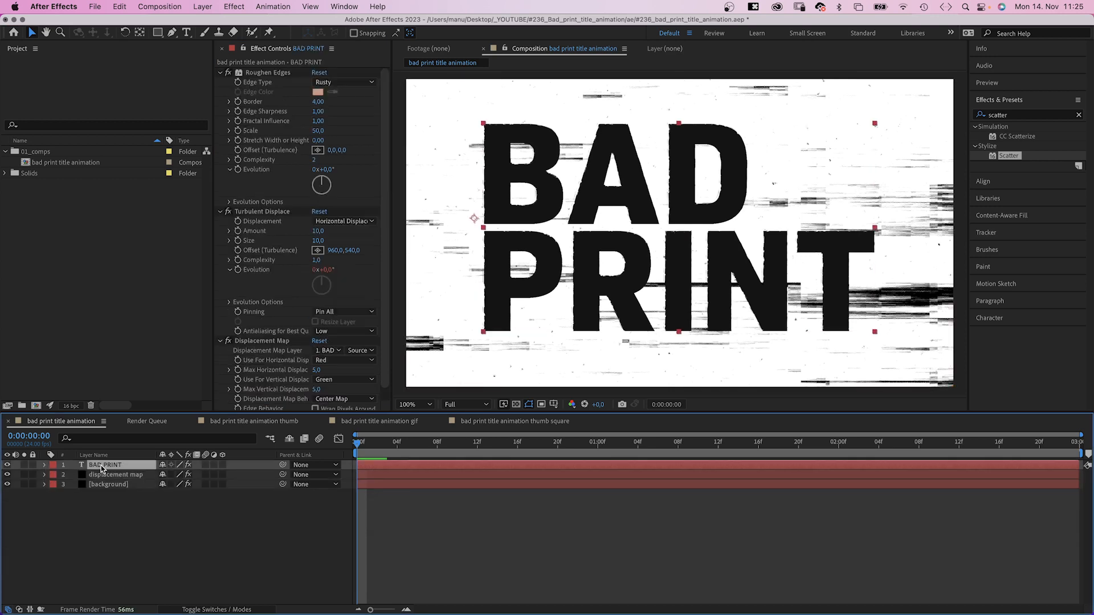
Step: Set BAD PRINT's Displacement Map layer to displacement map using Effects & Masks
{"action": "left_click", "coordinate": [328, 351]}
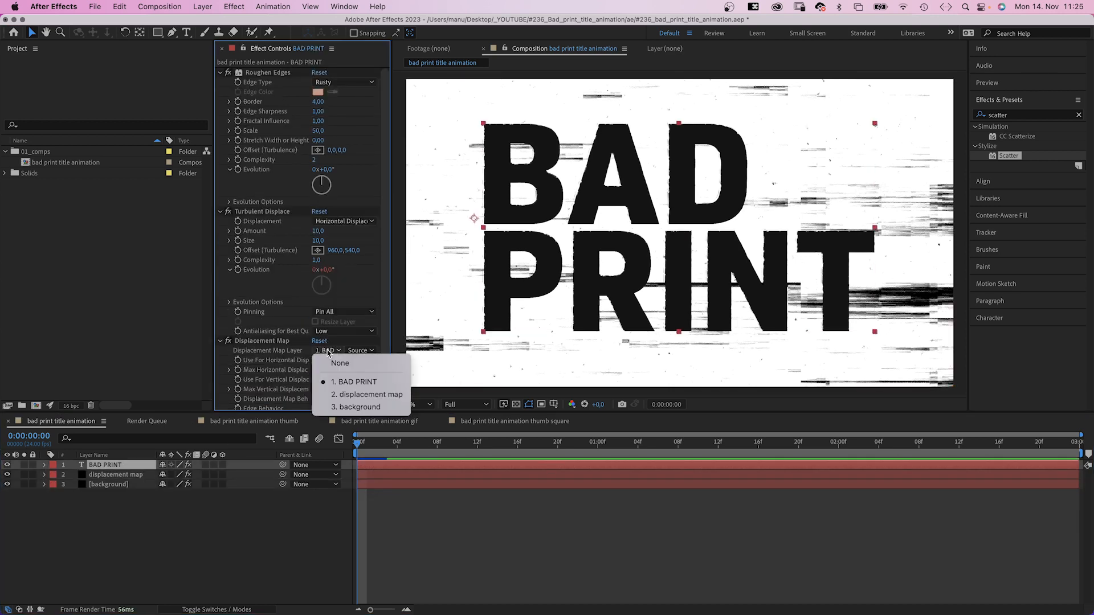
{"action": "left_click", "coordinate": [367, 394]}
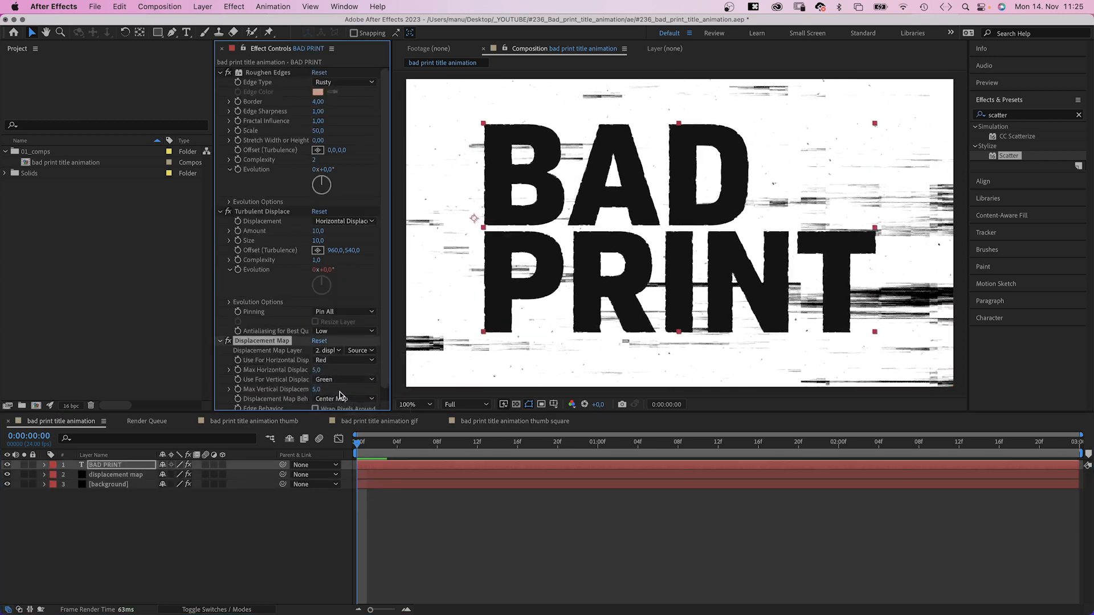
{"action": "left_click", "coordinate": [360, 349]}
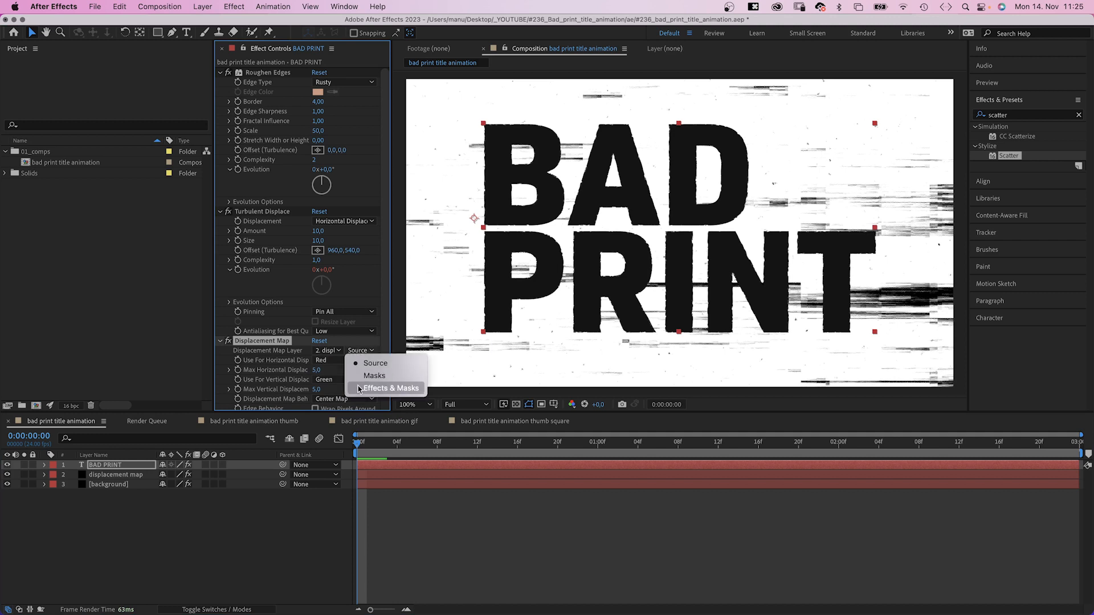
{"action": "left_click", "coordinate": [396, 388]}
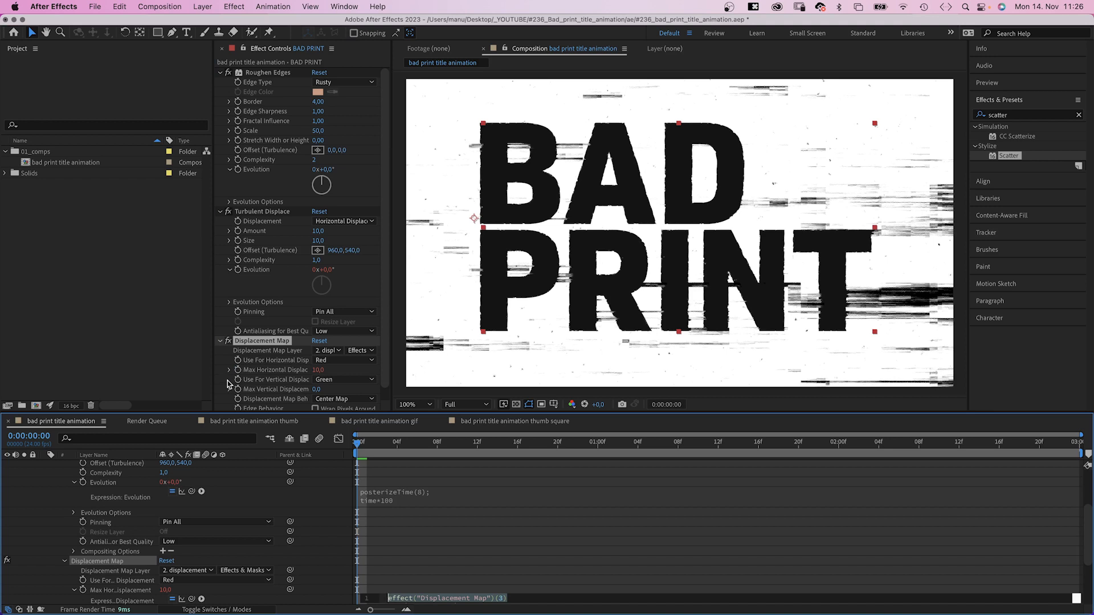
Step: Drive Max Horizontal Displacement with the expression posterizeTime(8); gaussRandom(5,10)
{"action": "type", "text": "posterizeTime(8);"}
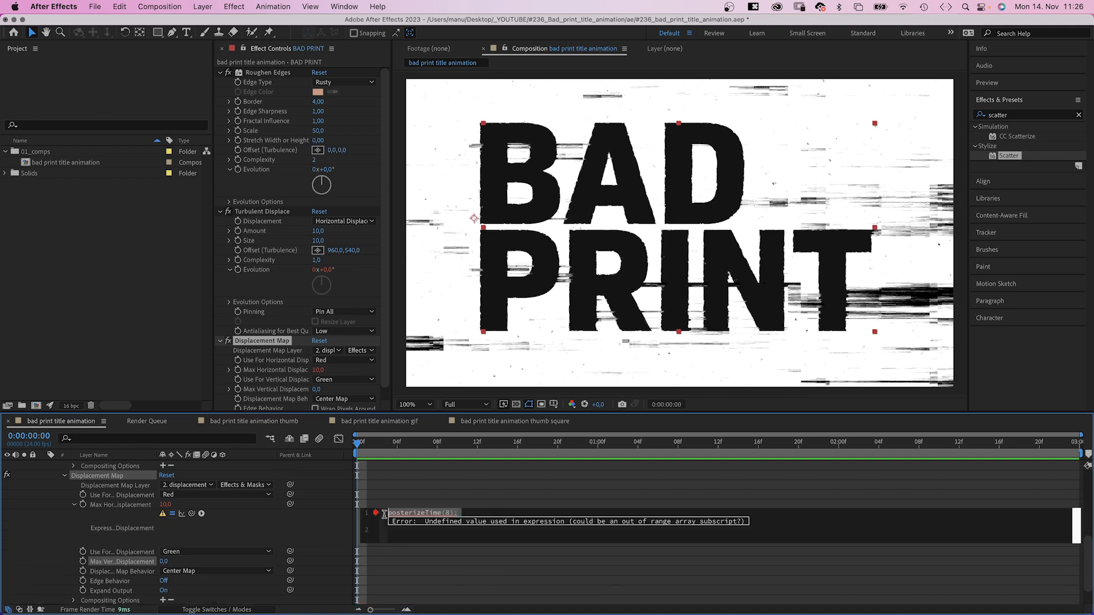
{"action": "key", "text": "enter"}
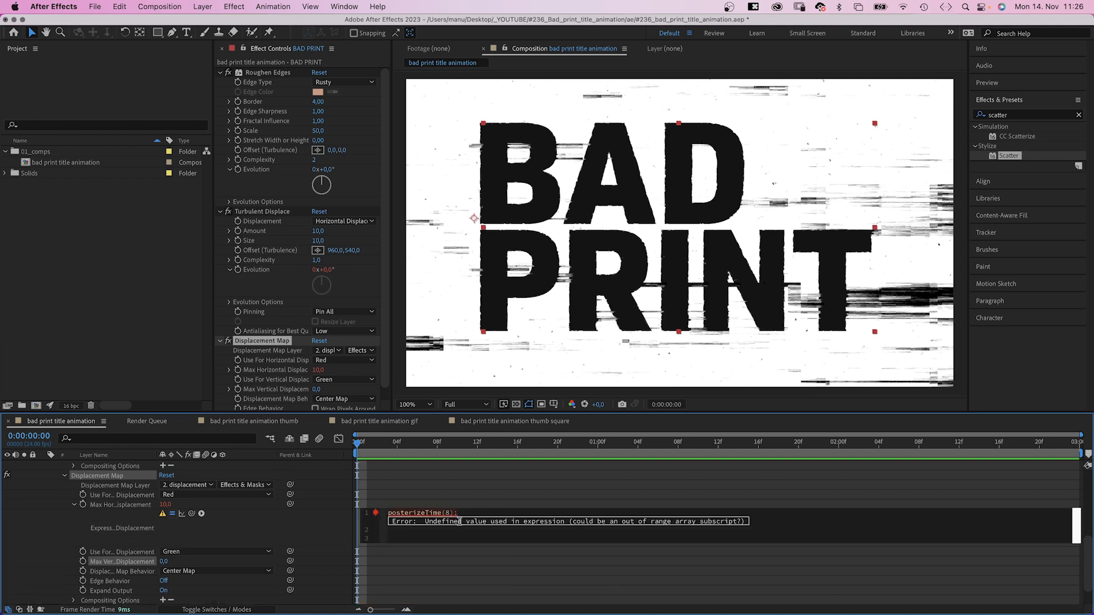
{"action": "type", "text": "gaussRandom("}
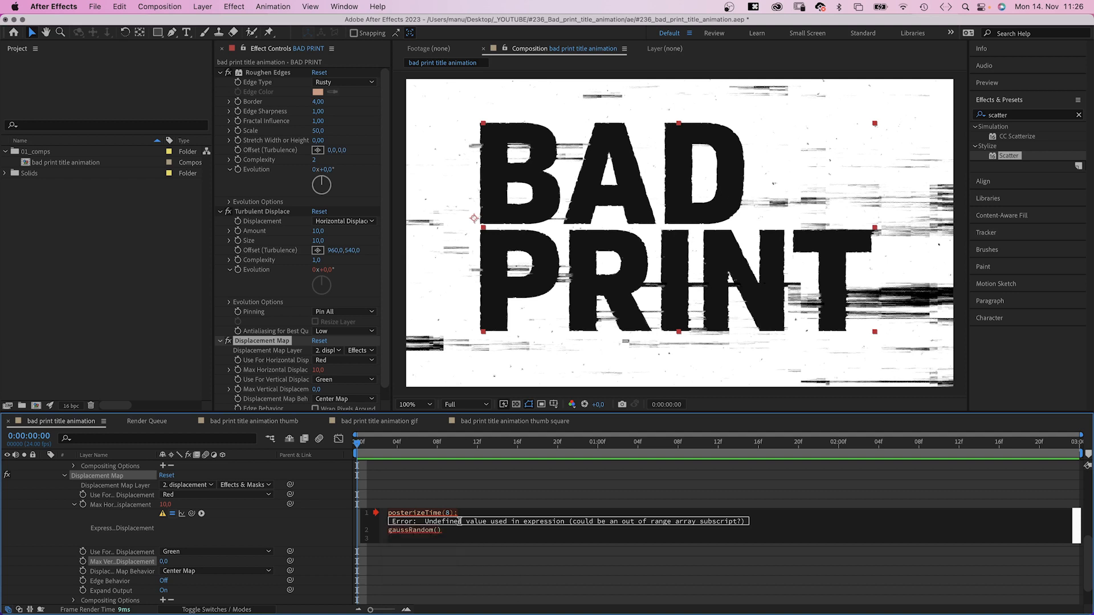
{"action": "type", "text": "5,1"}
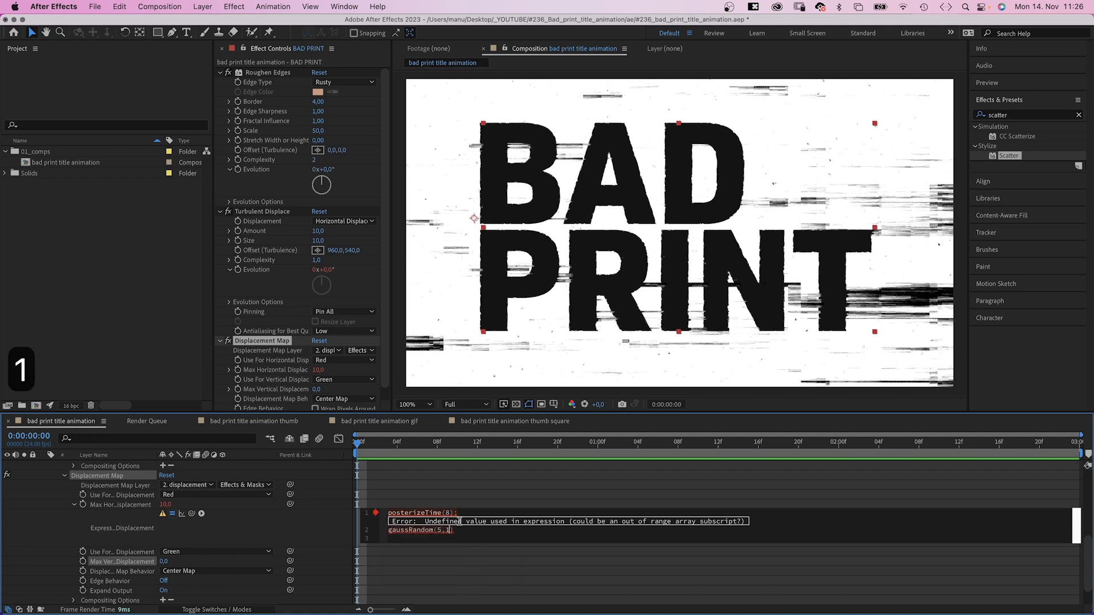
{"action": "type", "text": "0"}
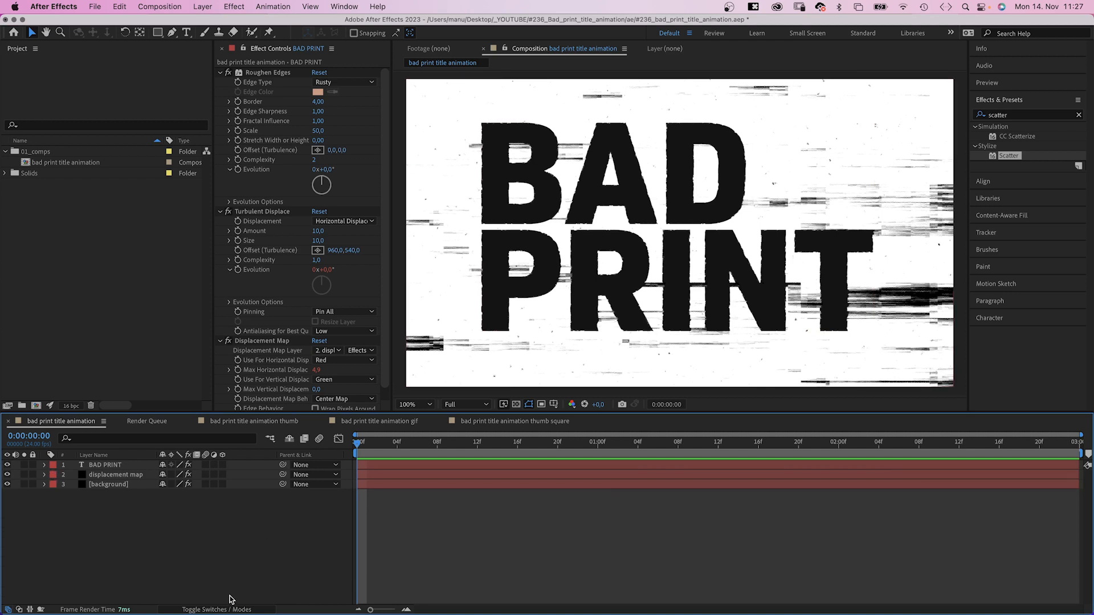
Step: Set the displacement map layer as BAD PRINT's track matte
{"action": "left_click", "coordinate": [212, 609]}
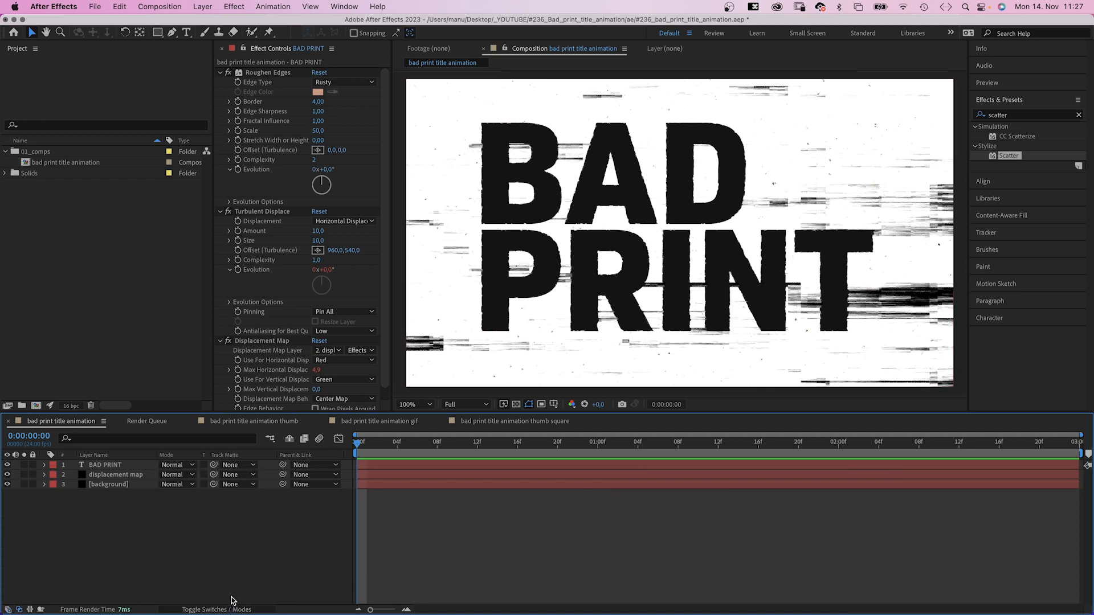
{"action": "mouse_move", "coordinate": [215, 465]}
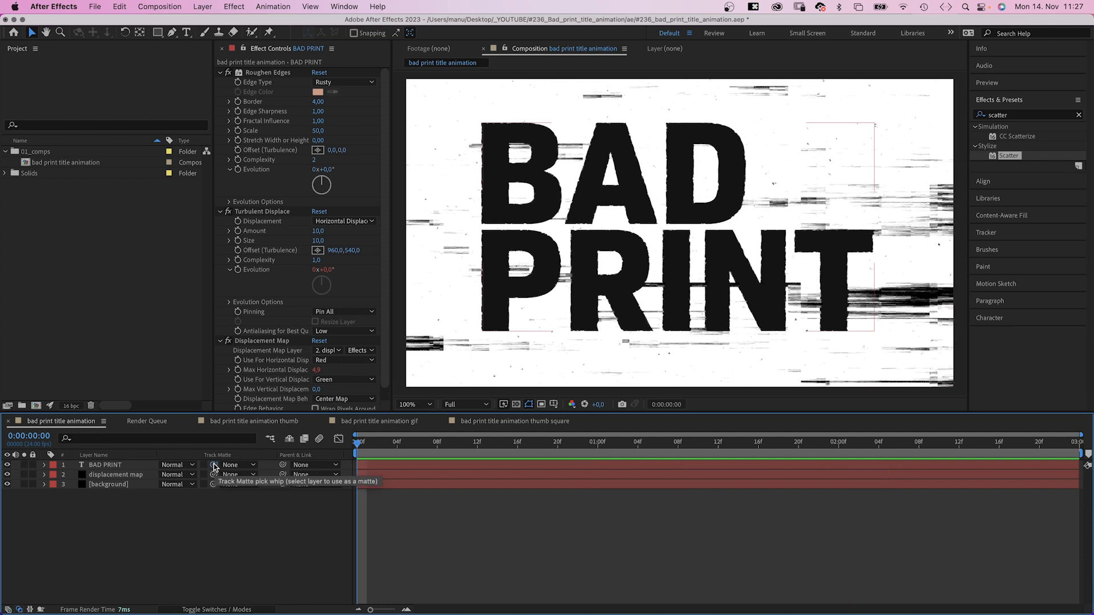
{"action": "left_click", "coordinate": [214, 465]}
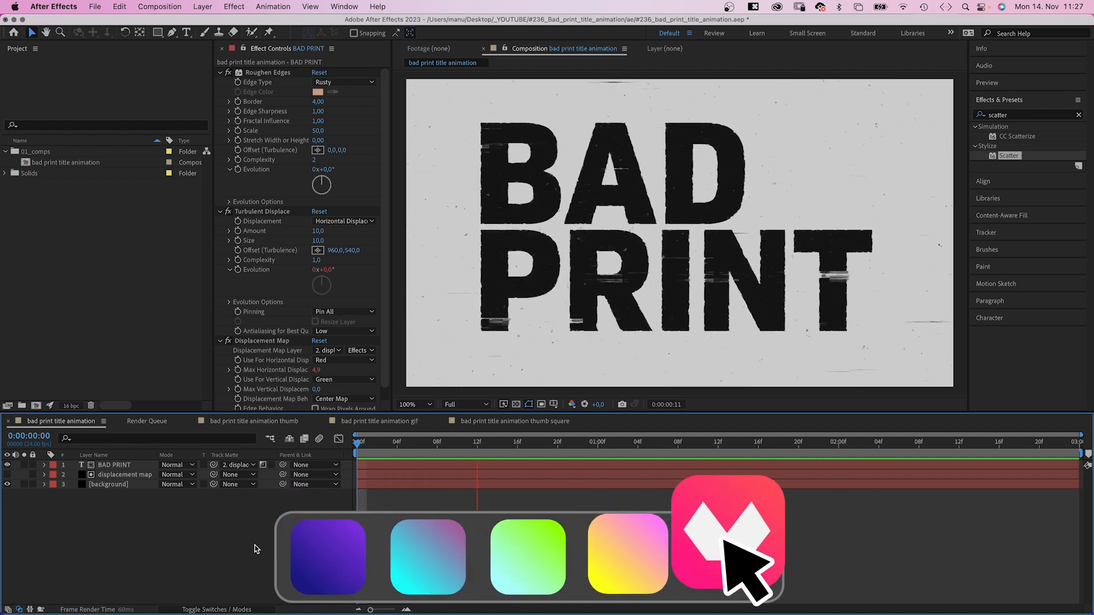
{"action": "left_click", "coordinate": [727, 537]}
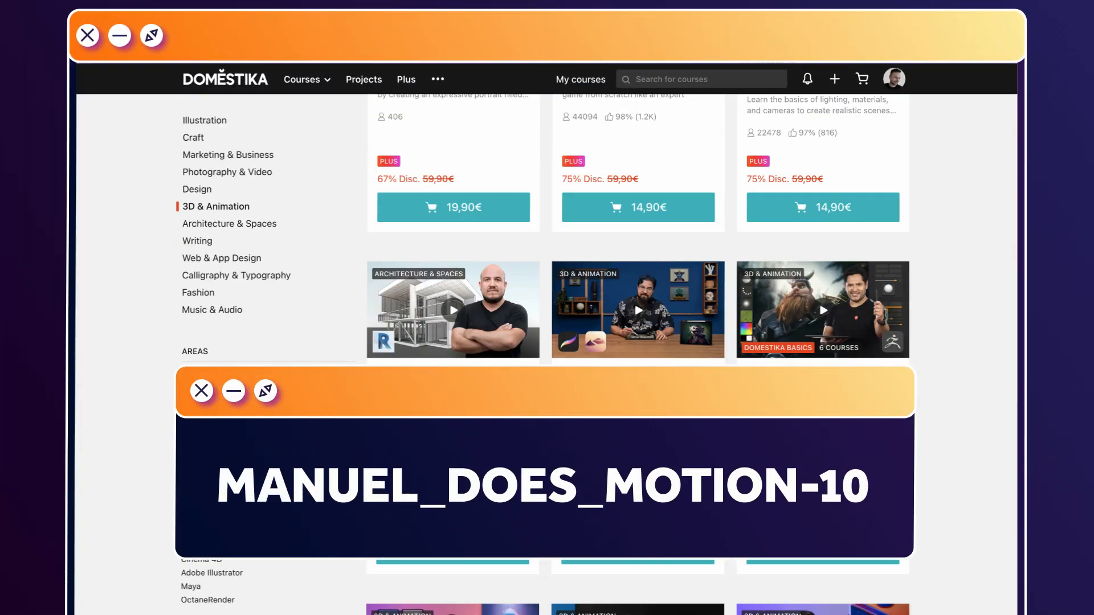
{"action": "scroll", "scroll_direction": "down", "scroll_amount": 3}
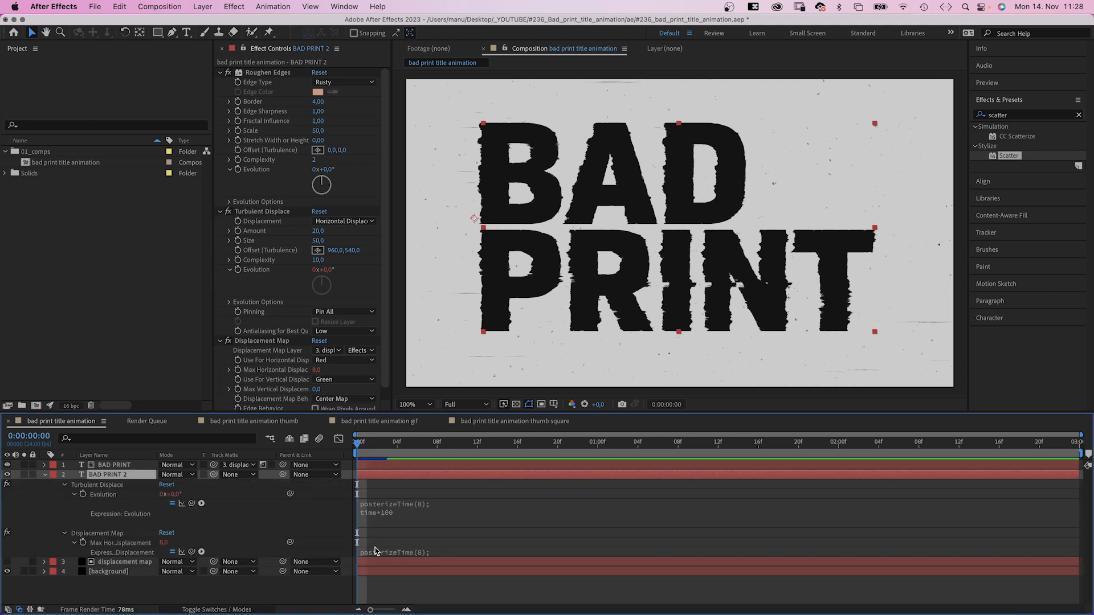
Step: Change BAD PRINT 2's Max Horizontal expression to gaussRandom(0,5) and add Gaussian Blur
{"action": "type", "text": "gaussRandom(5,10)"}
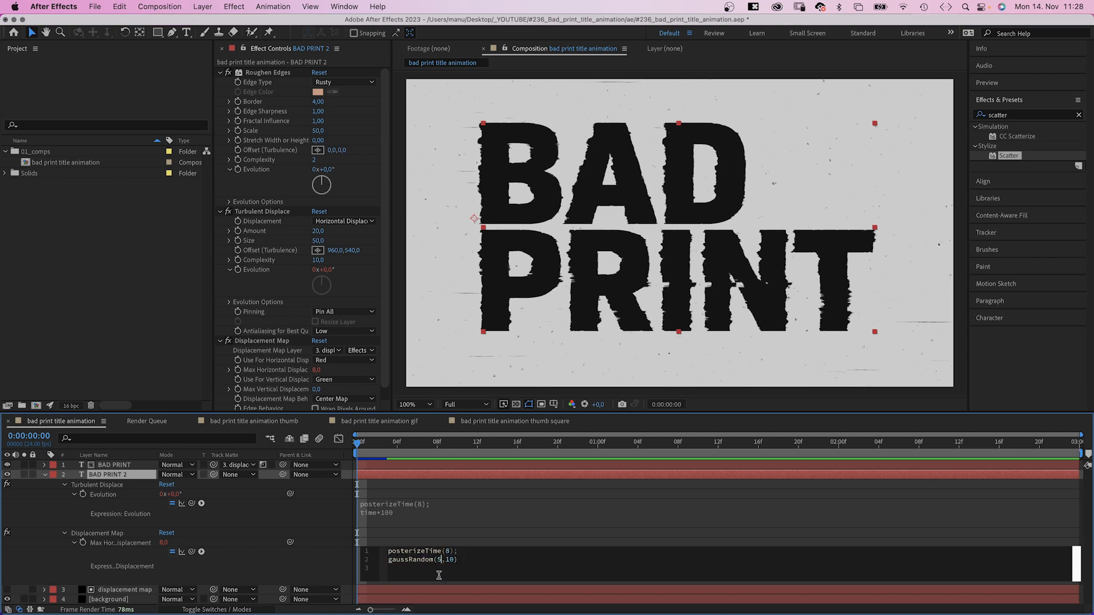
{"action": "type", "text": "0,"}
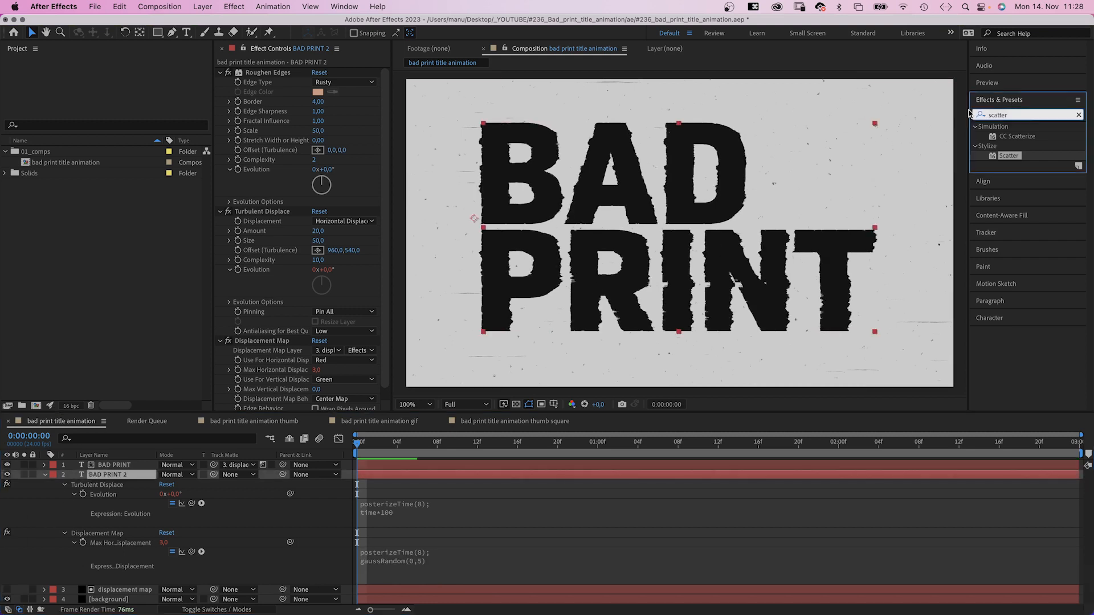
{"action": "type", "text": "gauss"}
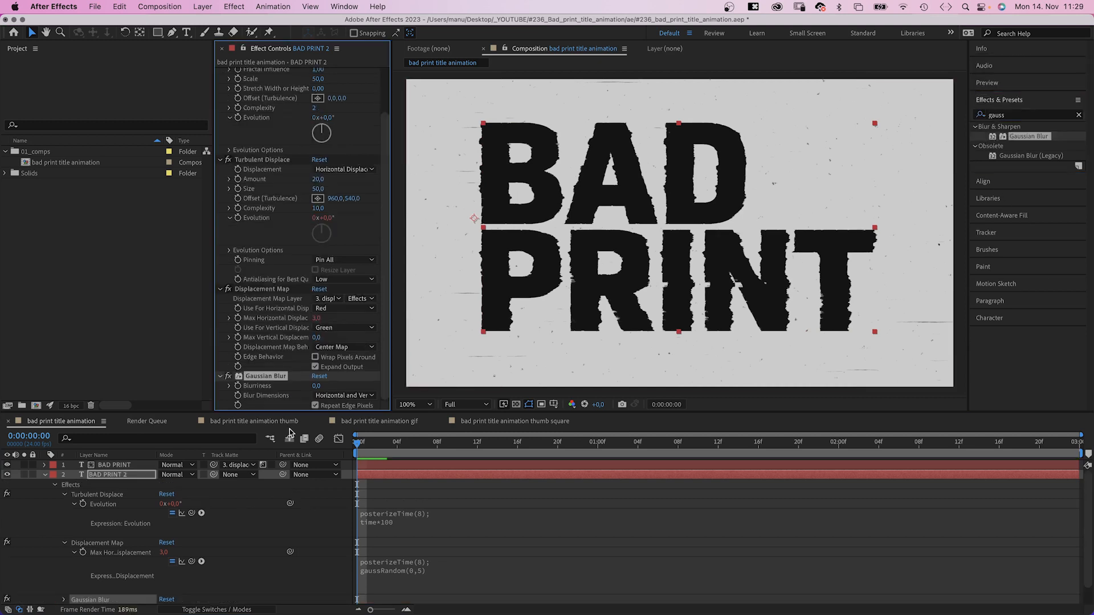
{"action": "type", "text": "40"}
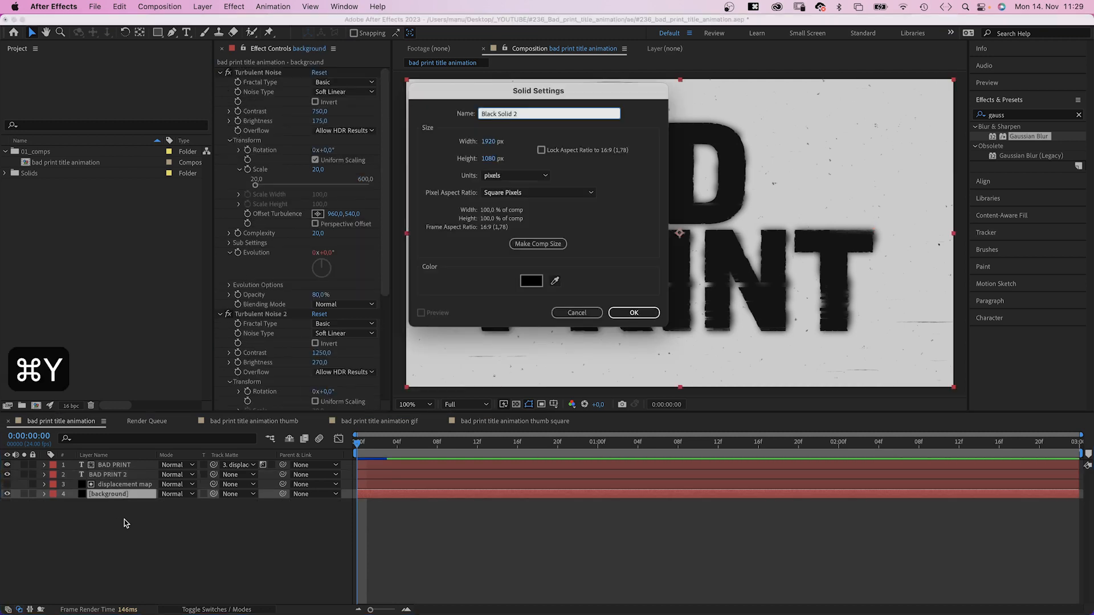
Step: Create a black solid layer named 'dots'
{"action": "type", "text": "dots"}
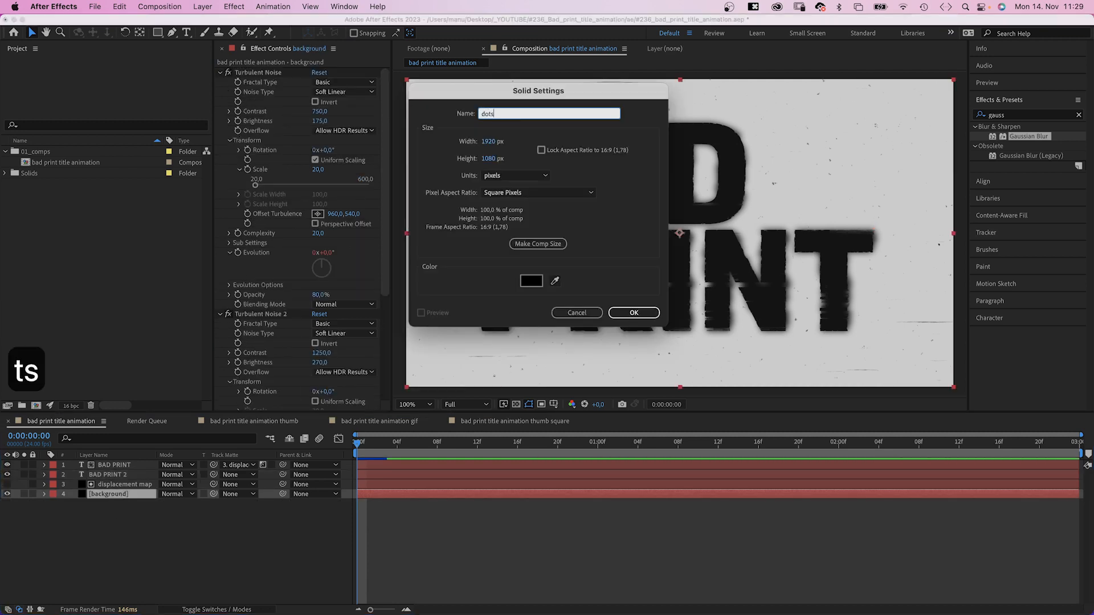
{"action": "left_click", "coordinate": [531, 281]}
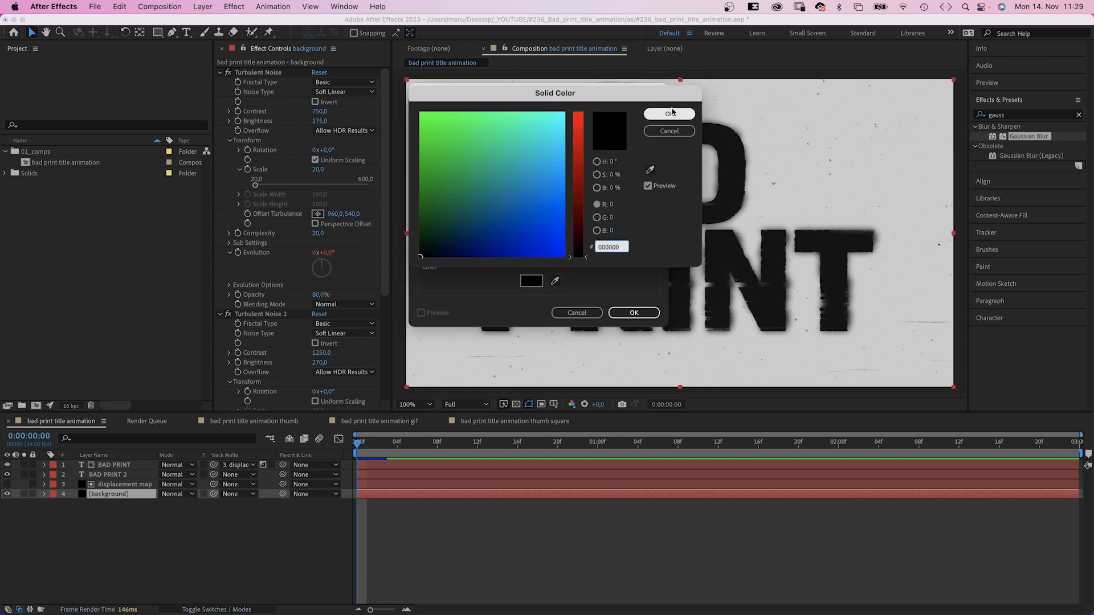
{"action": "left_click", "coordinate": [668, 113]}
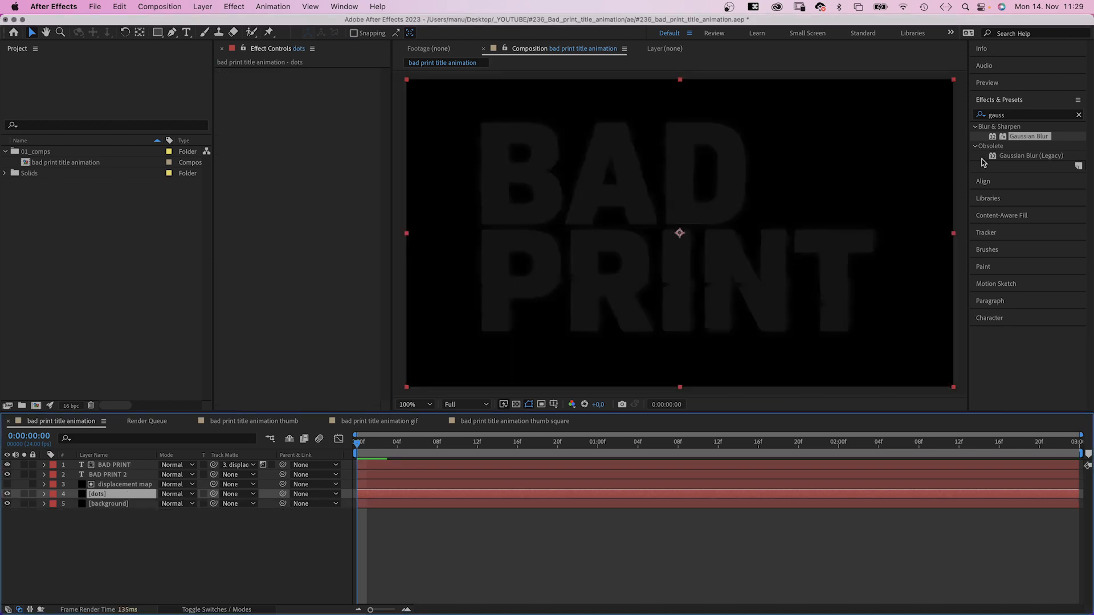
Step: Apply CC Ball Action to the dots layer and matte it to BAD PRINT 2
{"action": "type", "text": "CC Ba"}
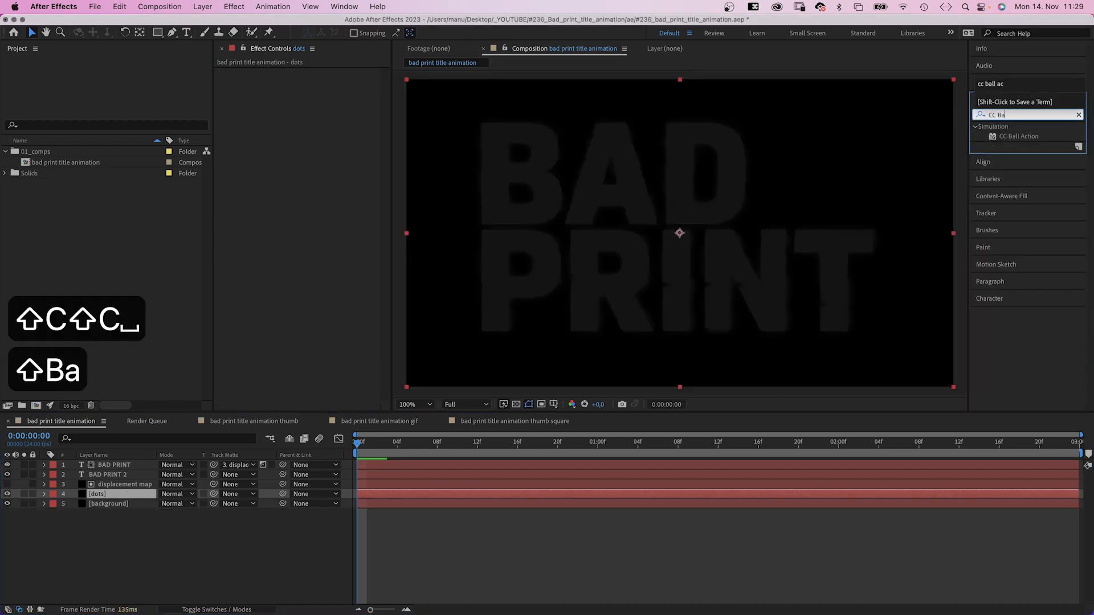
{"action": "double_click", "coordinate": [1019, 137]}
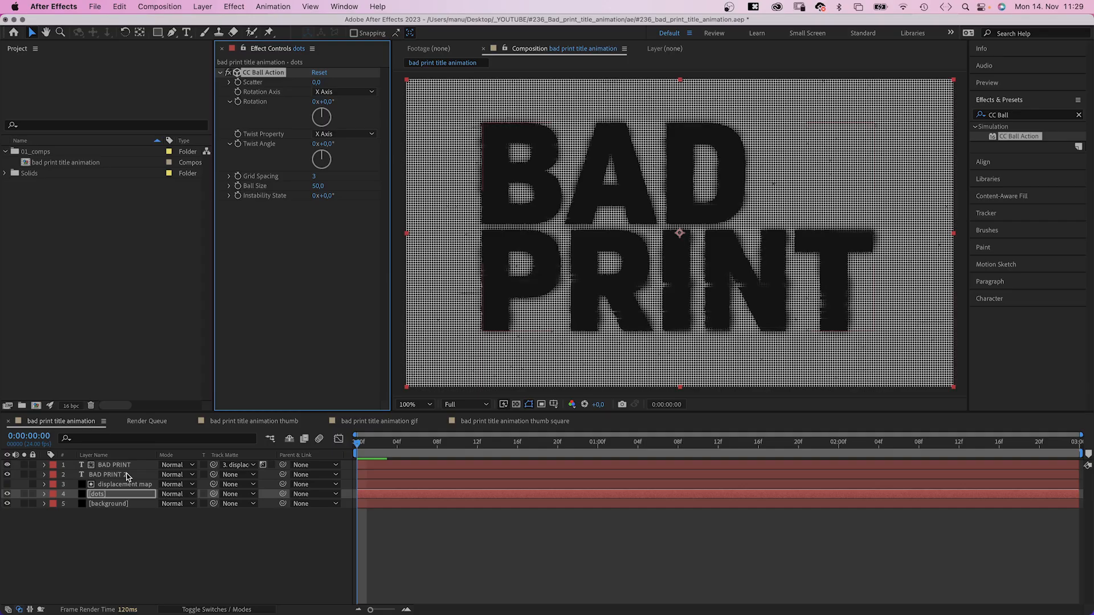
{"action": "left_click", "coordinate": [112, 475]}
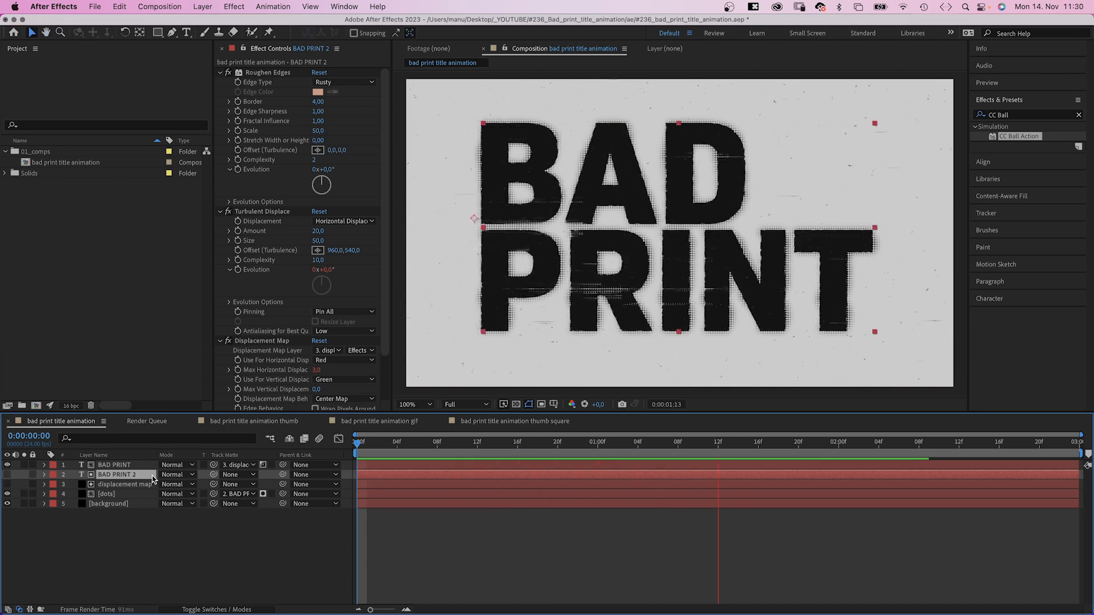
Step: Add an Opacity text animator to BAD PRINT with Opacity set to 0%
{"action": "left_click", "coordinate": [479, 442]}
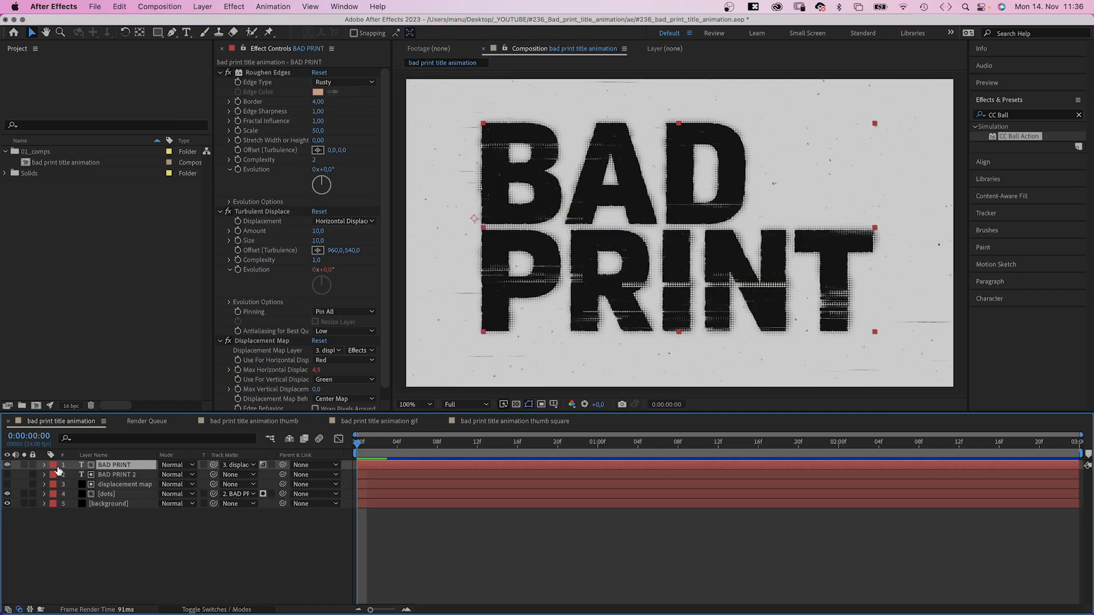
{"action": "left_click", "coordinate": [44, 465]}
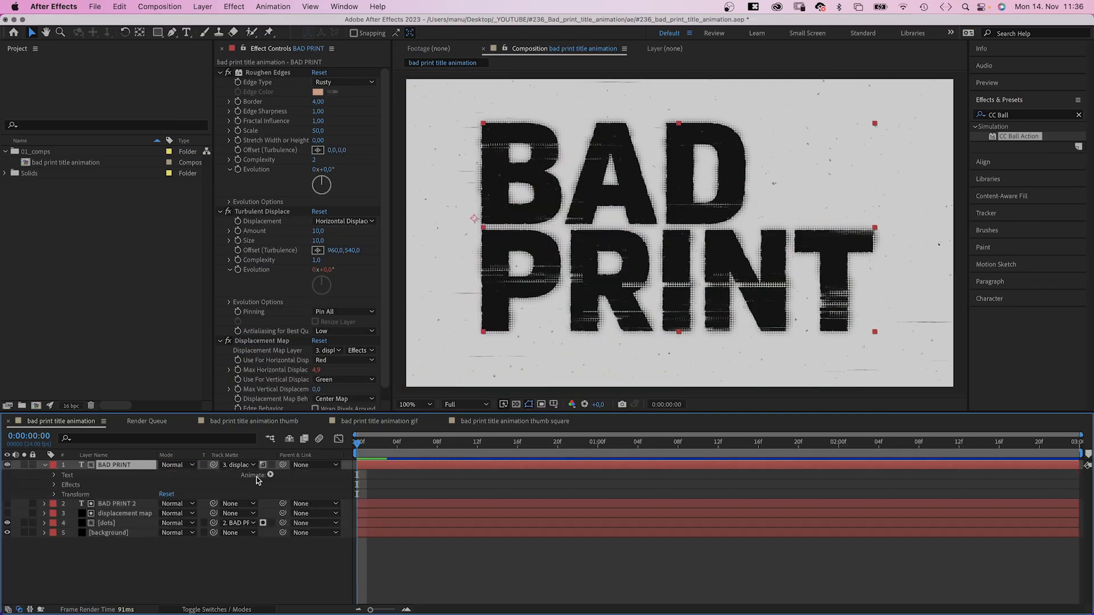
{"action": "left_click", "coordinate": [53, 476]}
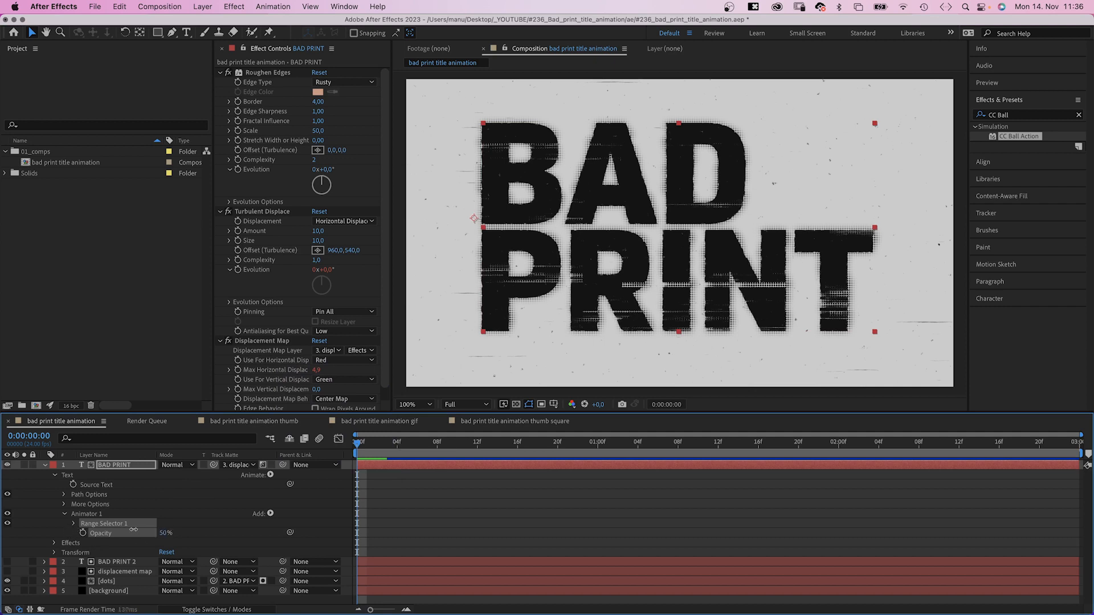
{"action": "left_click", "coordinate": [74, 523]}
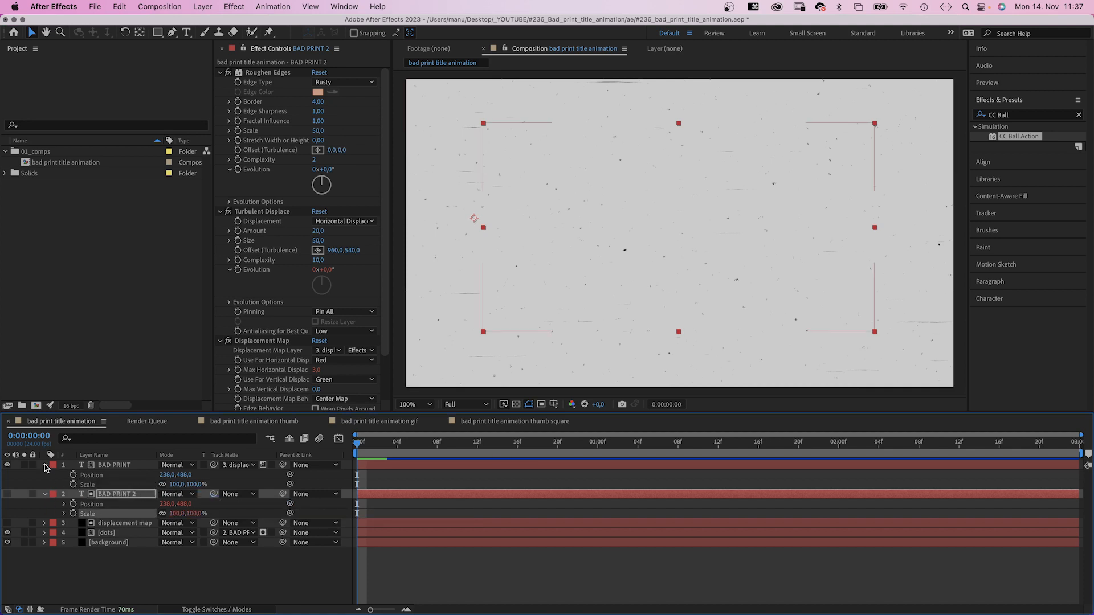
{"action": "left_click", "coordinate": [55, 465]}
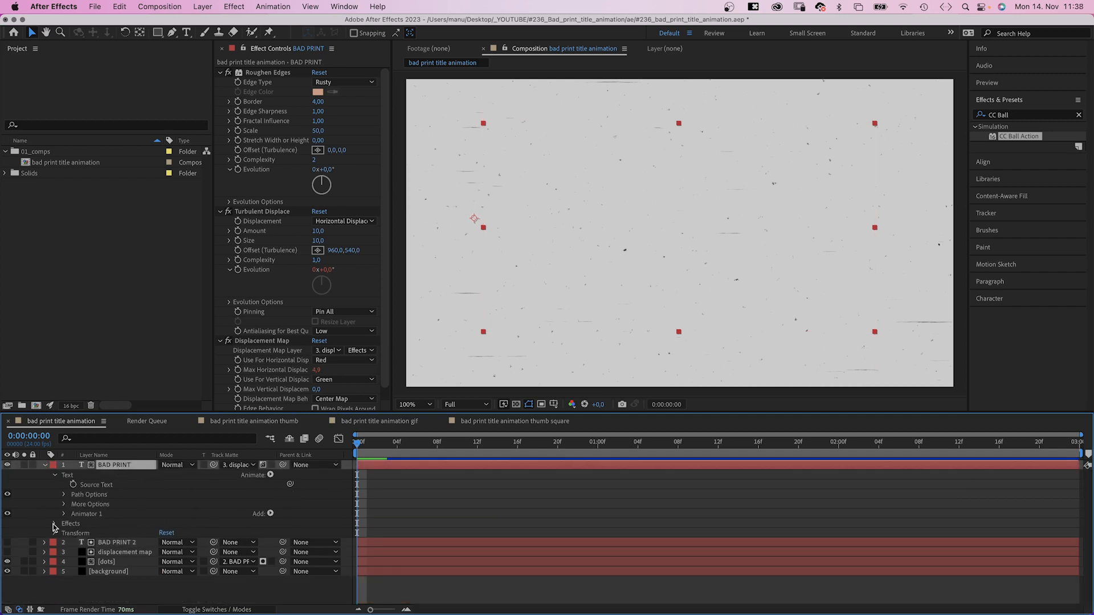
Step: Keyframe BAD PRINT's Range Selector Start, Position and Scale at frames 0–18, then set keyframe interpolation
{"action": "left_click", "coordinate": [63, 514]}
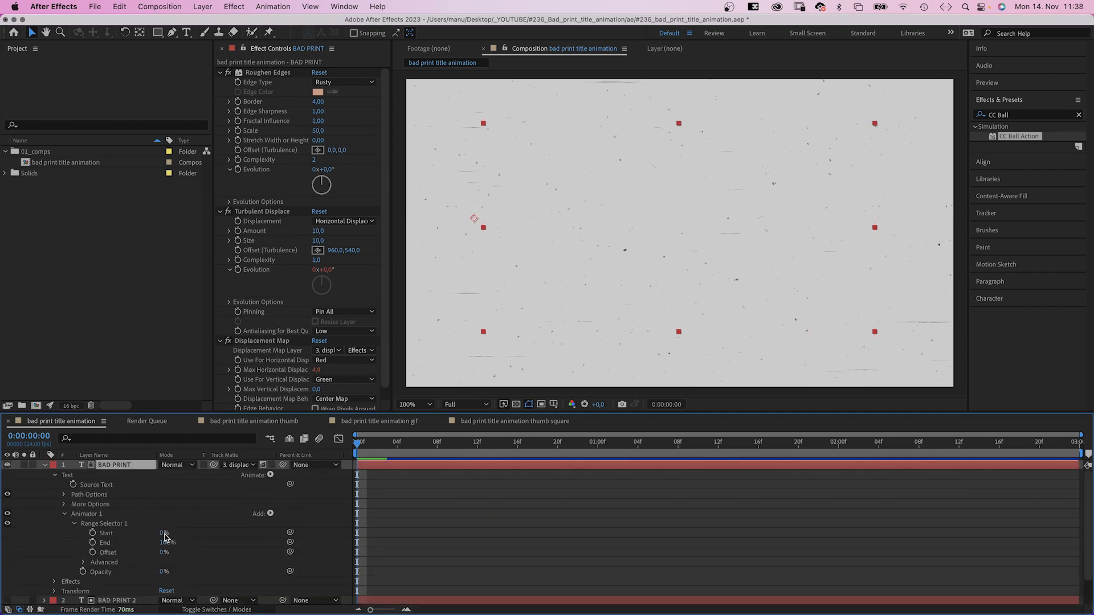
{"action": "left_click_drag", "start_coordinate": [163, 533], "coordinate": [168, 534]}
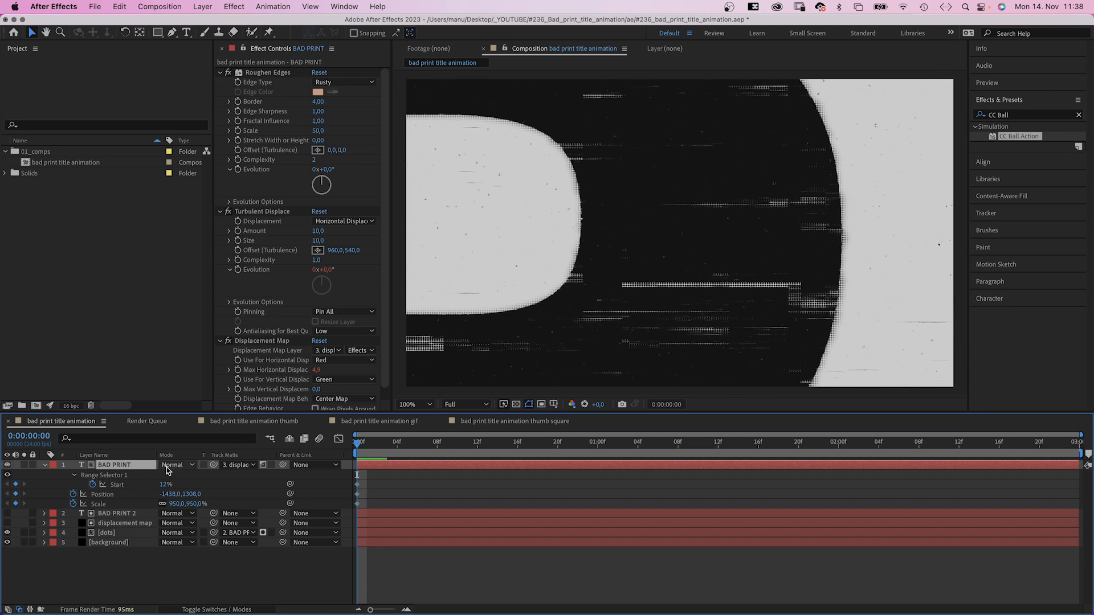
{"action": "left_click", "coordinate": [397, 441]}
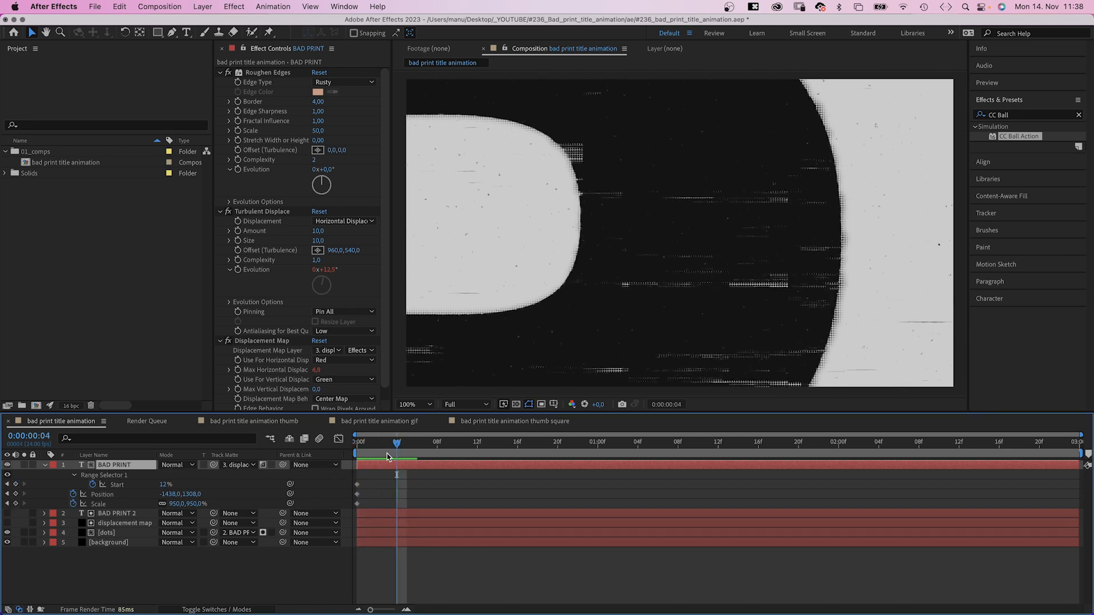
{"action": "double_click", "coordinate": [185, 503]}
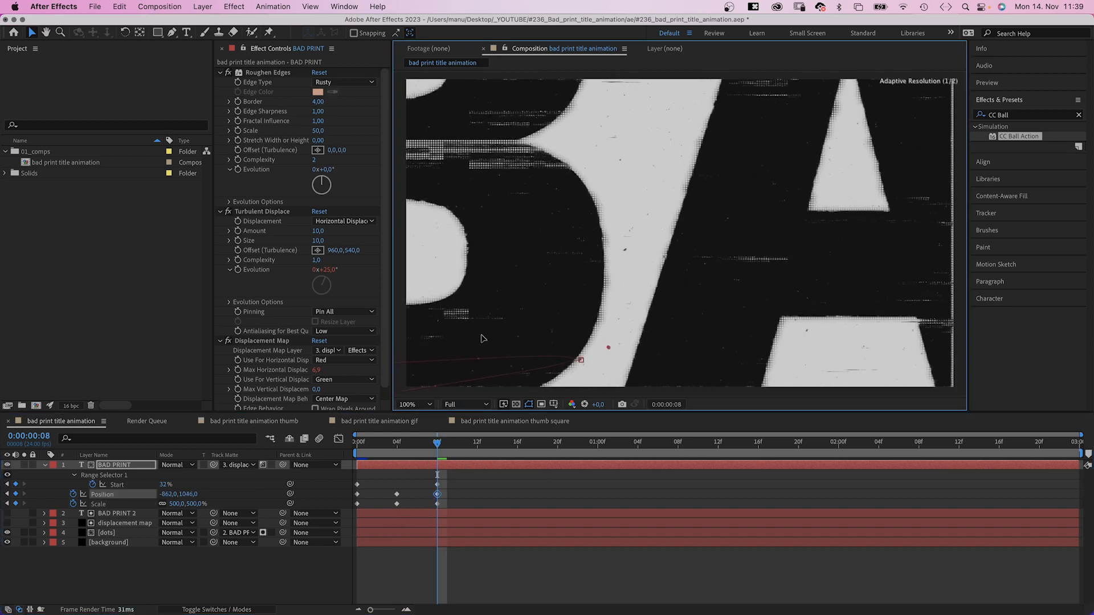
{"action": "left_click", "coordinate": [478, 442]}
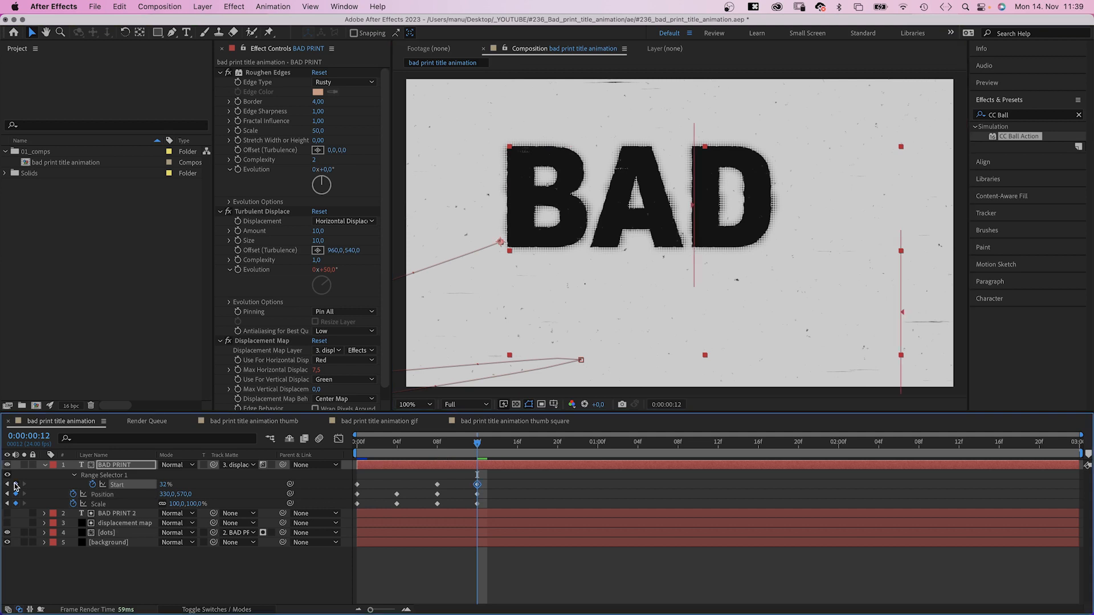
{"action": "left_click", "coordinate": [538, 444]}
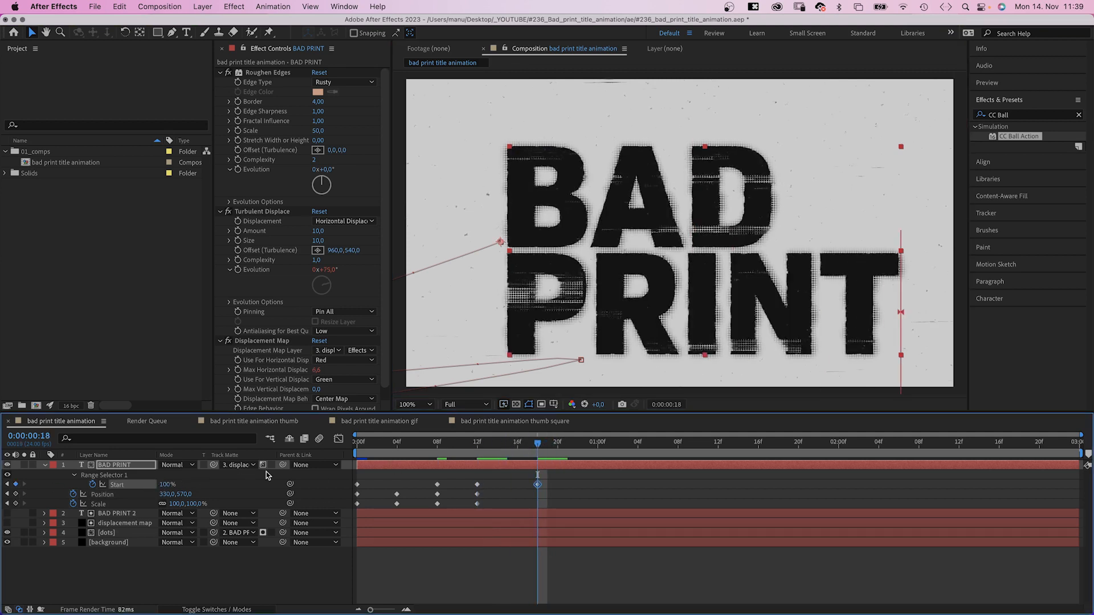
{"action": "left_click", "coordinate": [478, 442]}
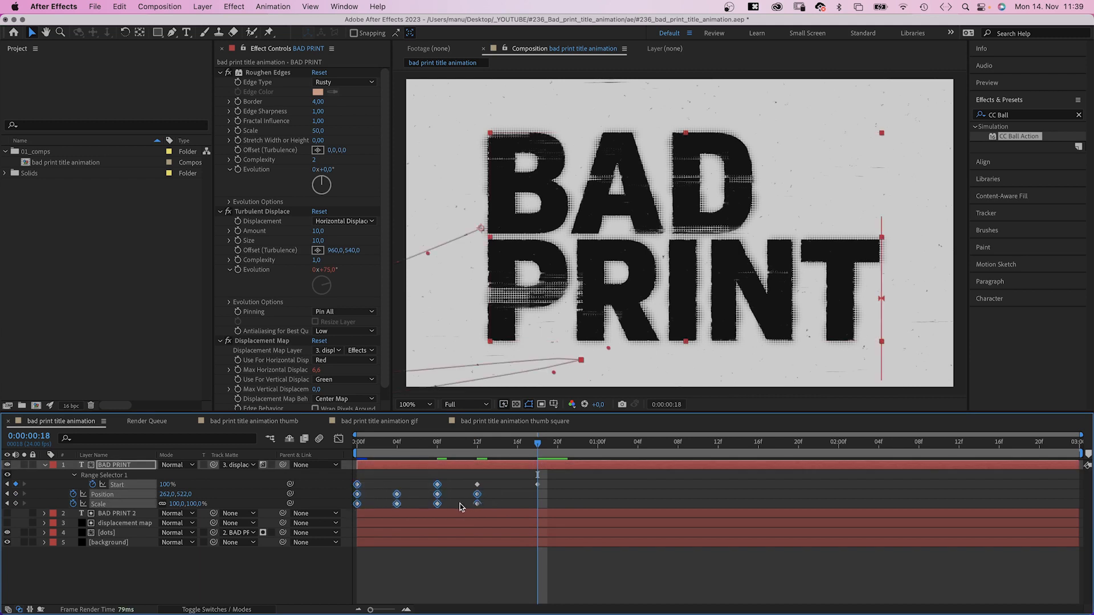
{"action": "right_click", "coordinate": [357, 494]}
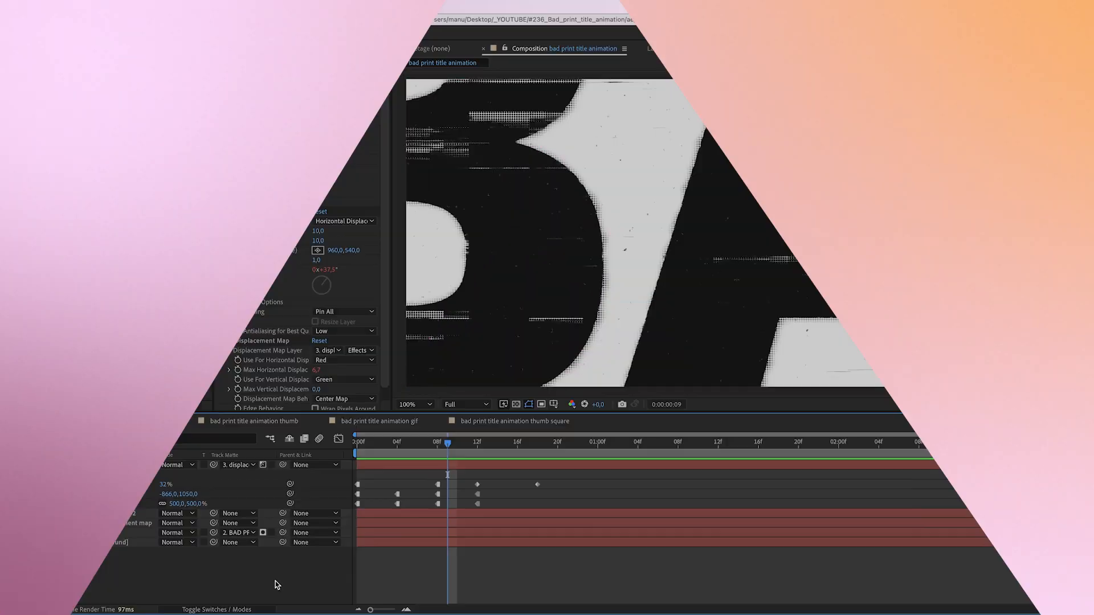
Step: Add an adjustment layer with 5% Noise and Use Color Noise turned off
{"action": "left_click", "coordinate": [203, 6]}
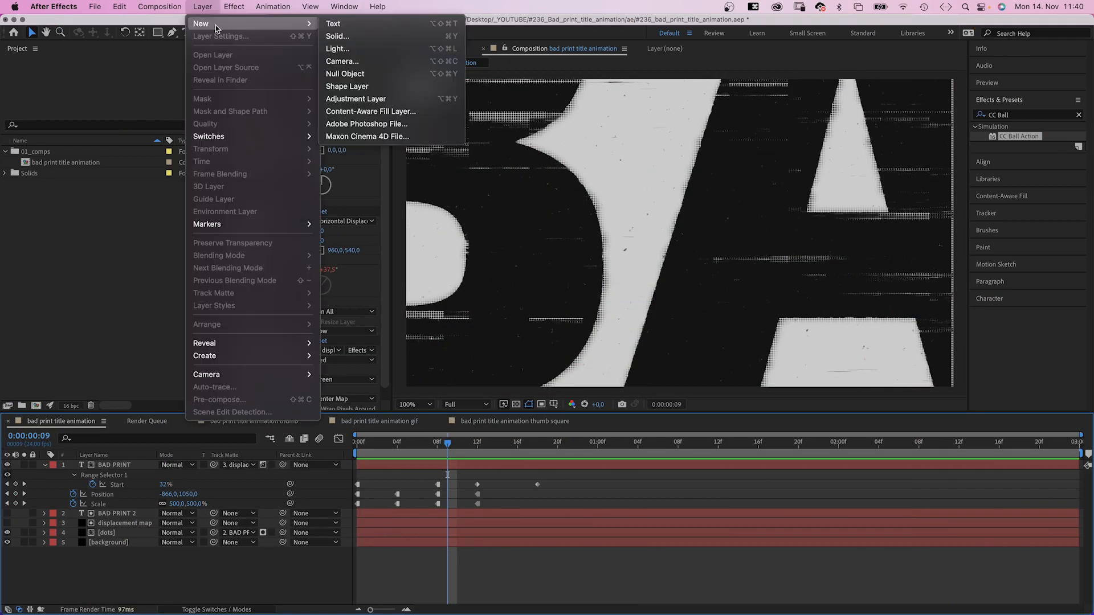
{"action": "left_click", "coordinate": [355, 99]}
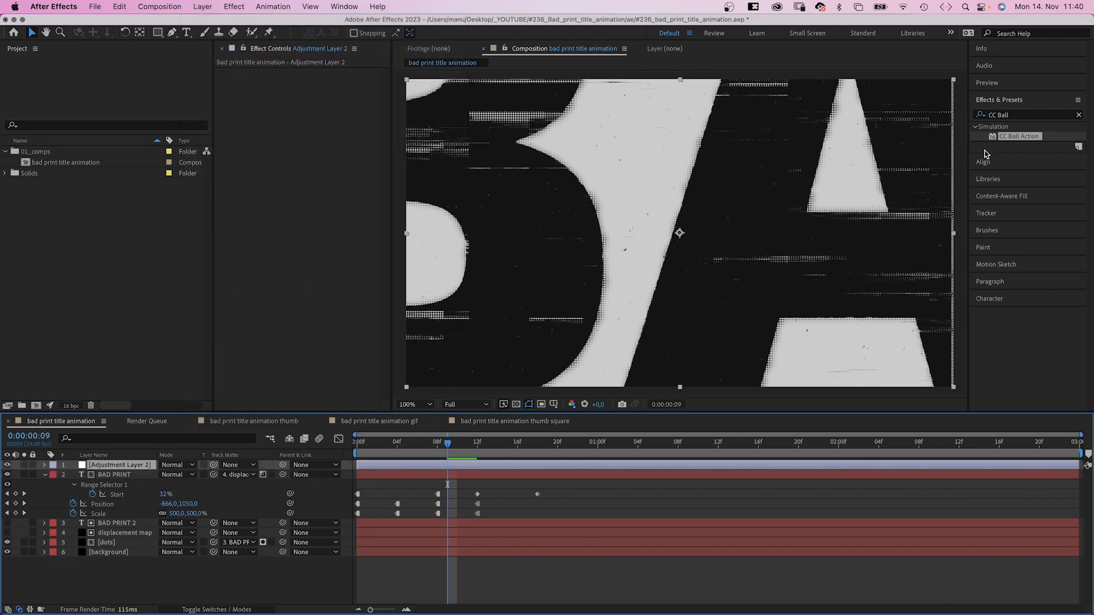
{"action": "type", "text": "noise"}
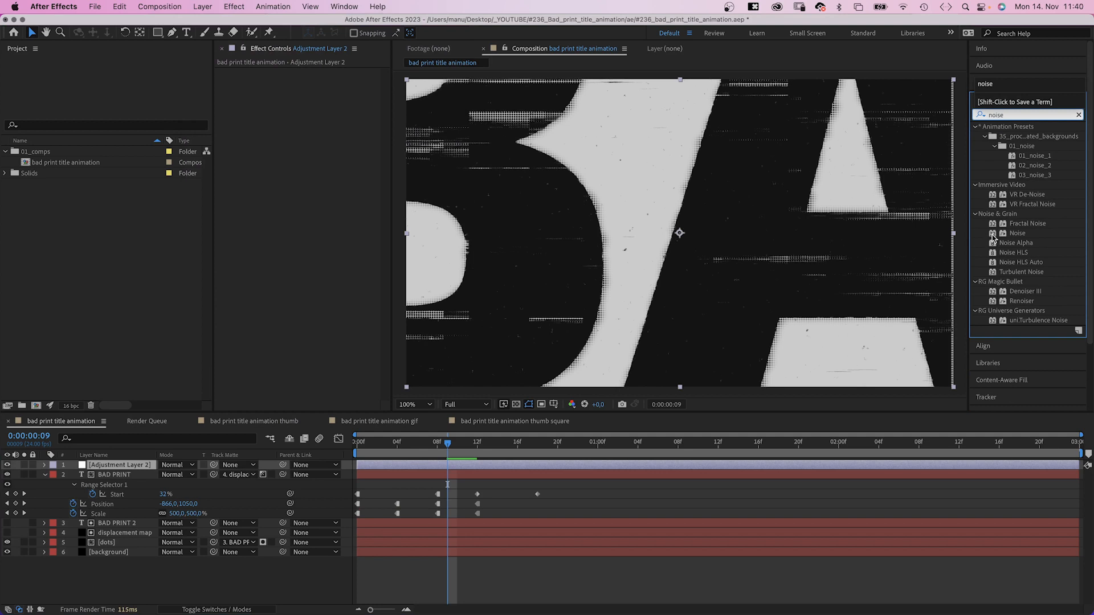
{"action": "double_click", "coordinate": [1017, 233]}
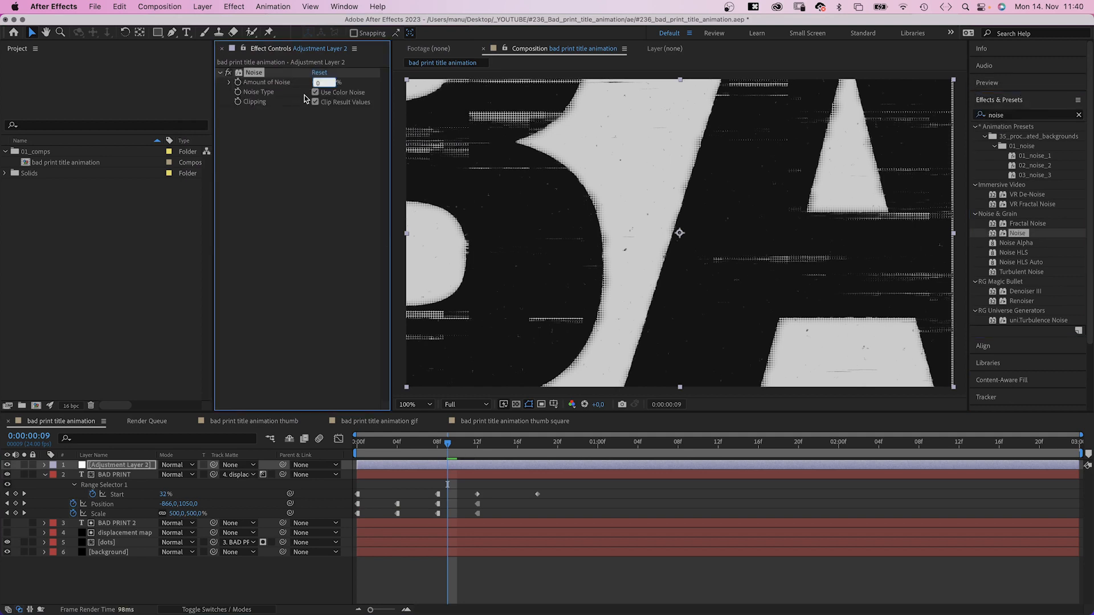
{"action": "type", "text": "5,0%"}
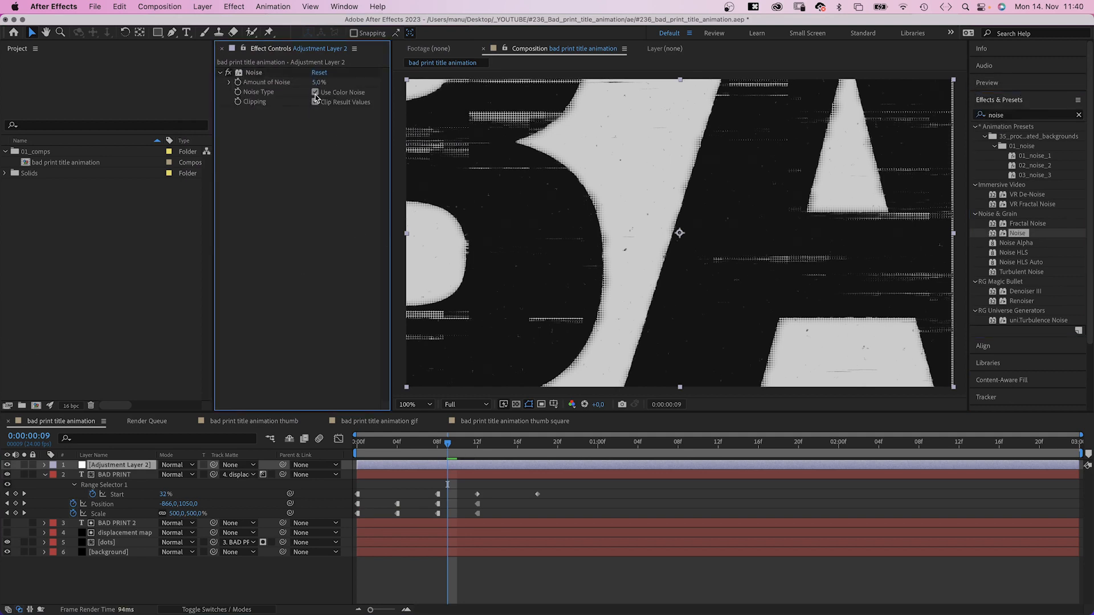
{"action": "left_click", "coordinate": [314, 93]}
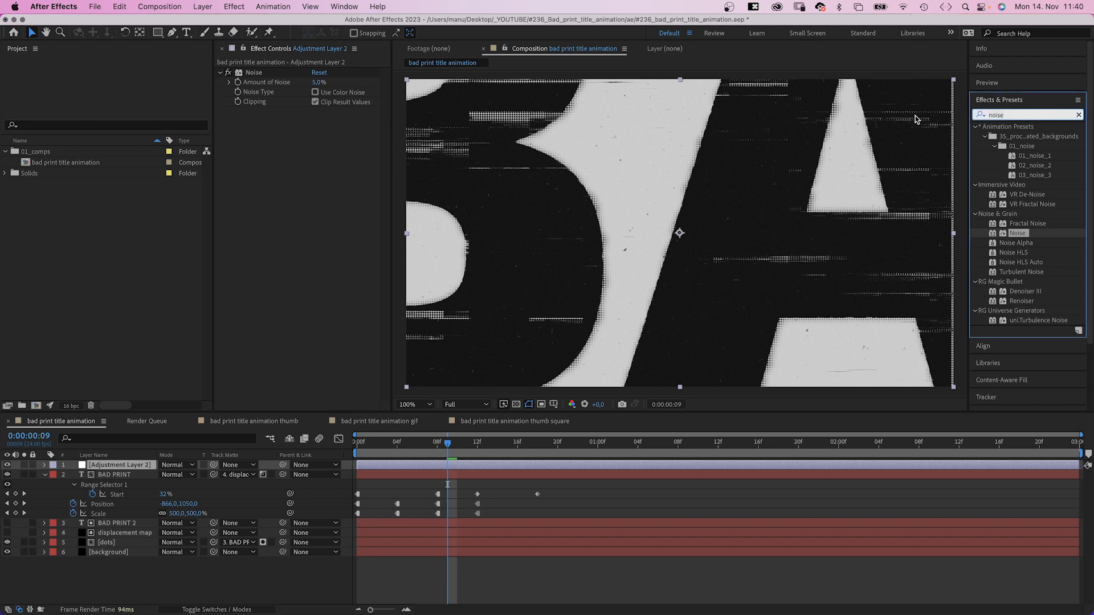
Step: Apply Exposure with the flicker expression posterizeTime(8); gaussRandom(-1,2)
{"action": "type", "text": "Exposure"}
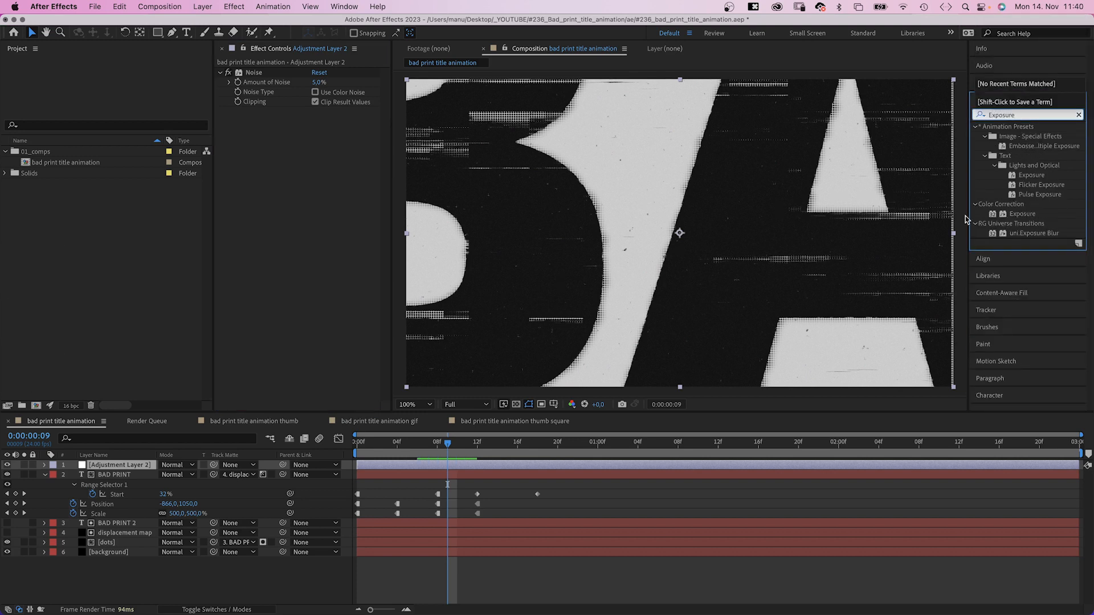
{"action": "double_click", "coordinate": [1022, 214]}
{"action": "type", "text": "posterizeTime(8)"}
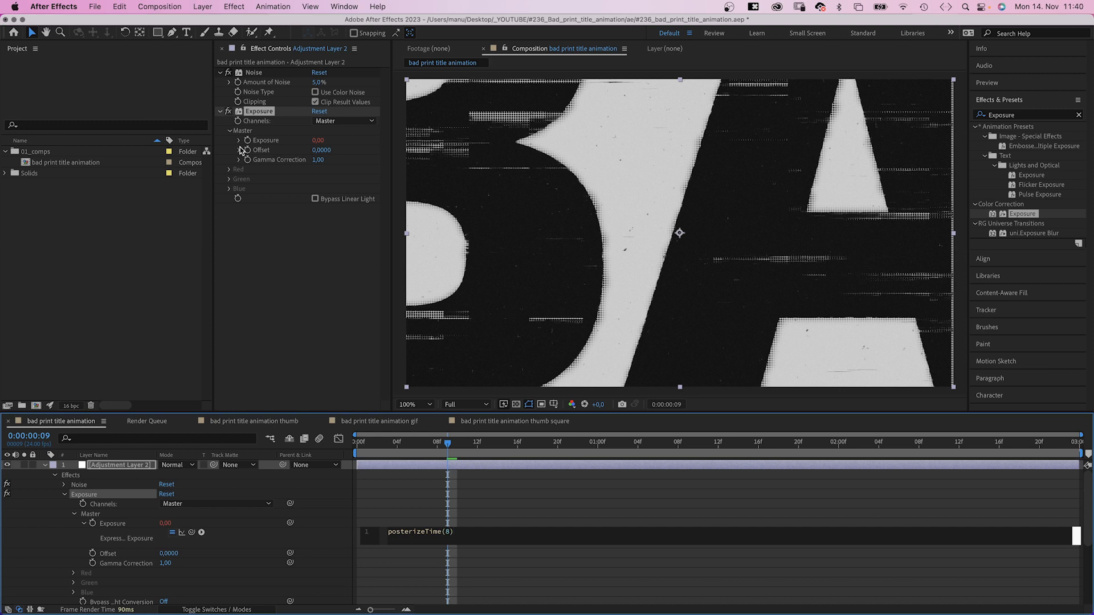
{"action": "key", "text": "enter"}
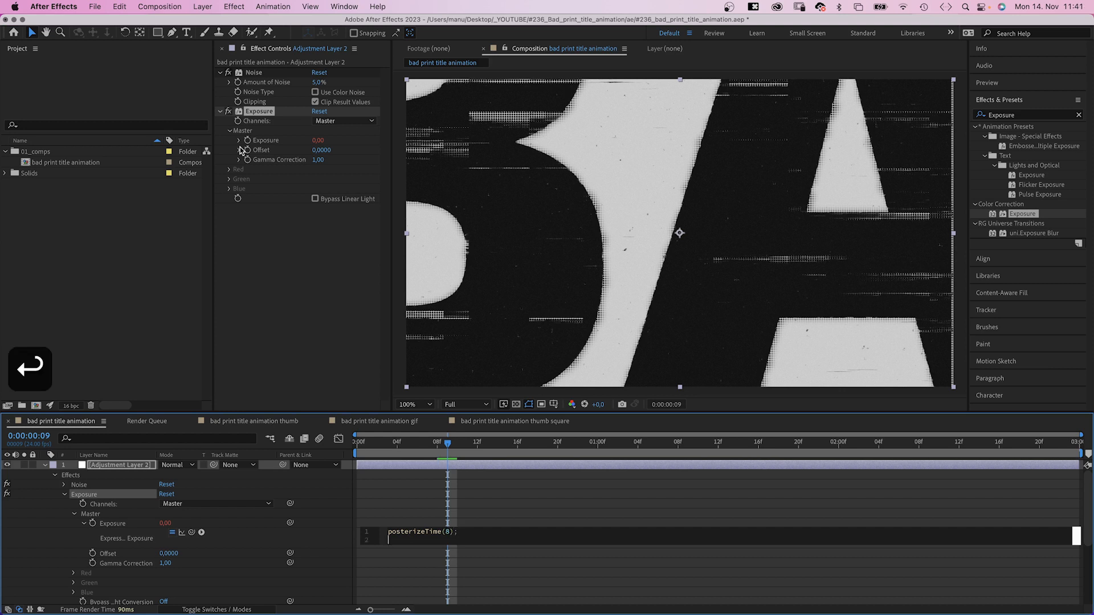
{"action": "type", "text": "gaussRandom()"}
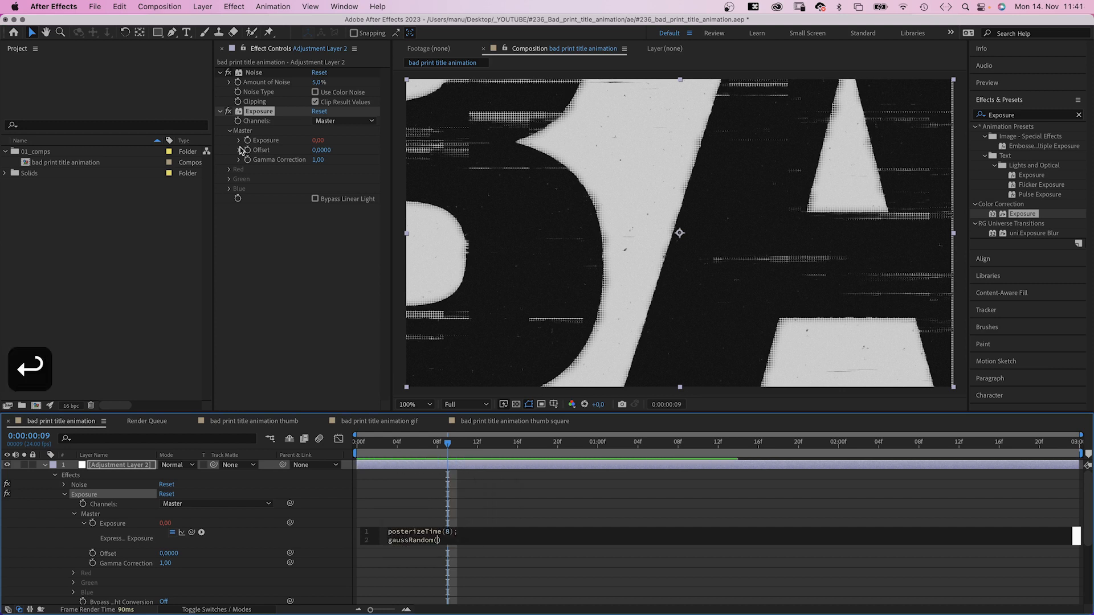
{"action": "type", "text": "-1,2"}
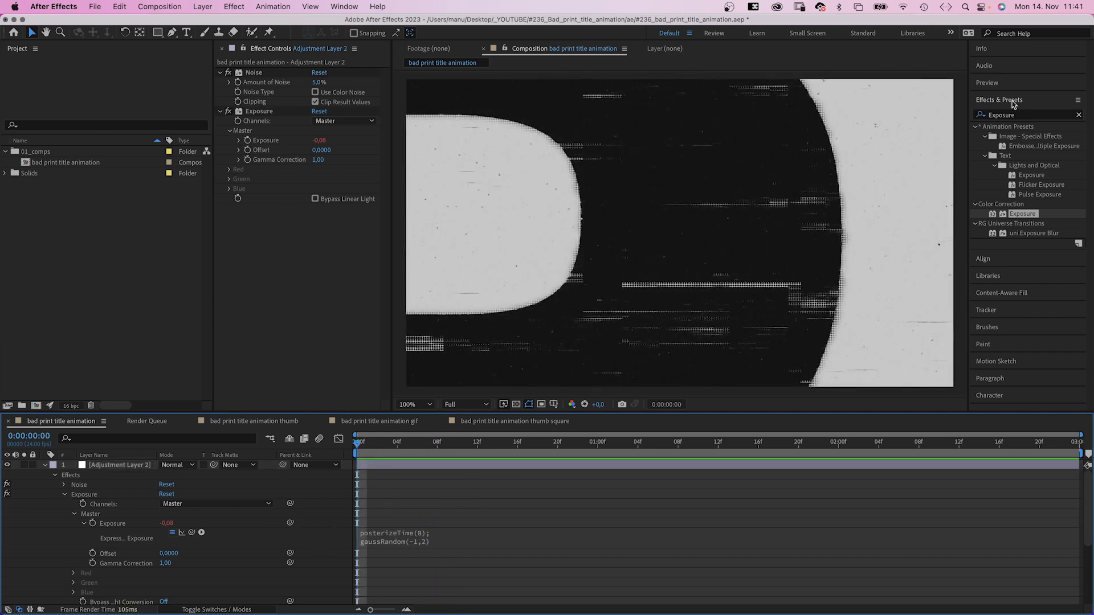
Step: Apply Invert to the adjustment layer and edit its Blend With Original amount
{"action": "type", "text": "Inve"}
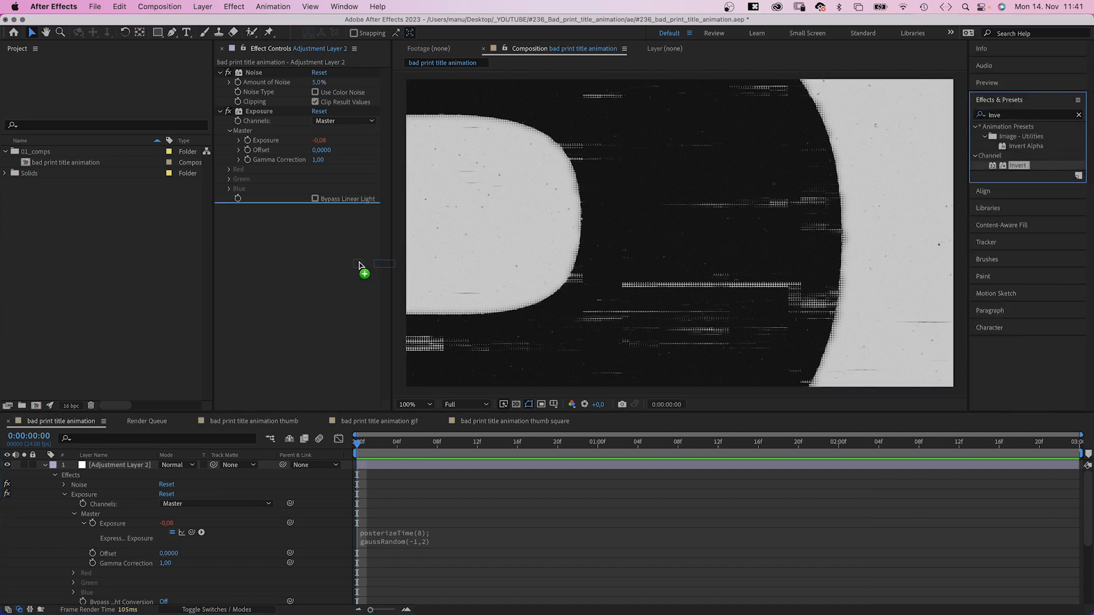
{"action": "left_click", "coordinate": [1019, 165]}
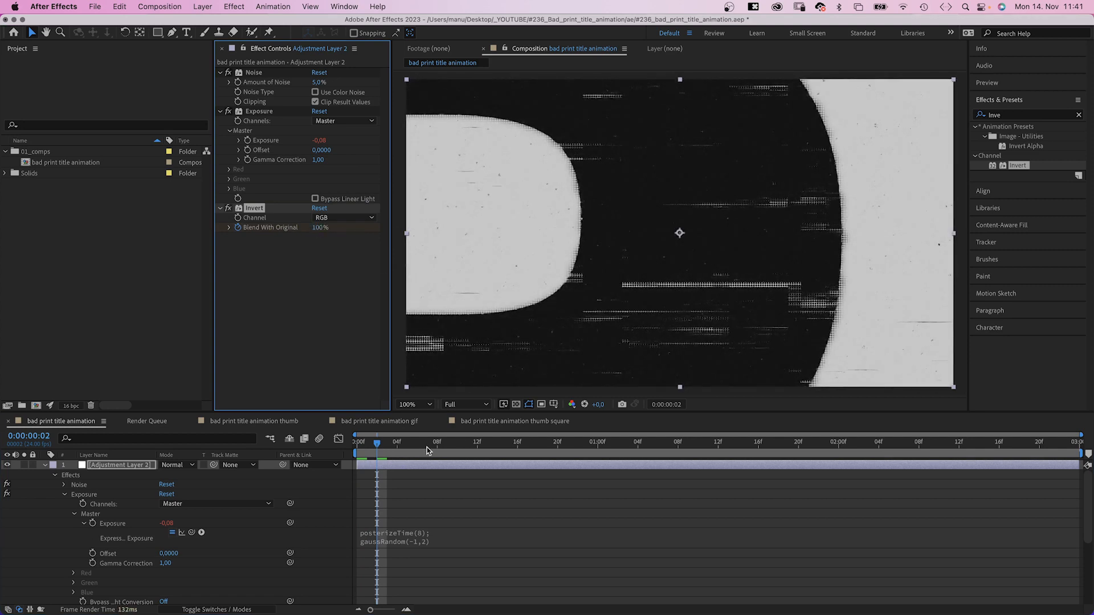
{"action": "left_click", "coordinate": [477, 442]}
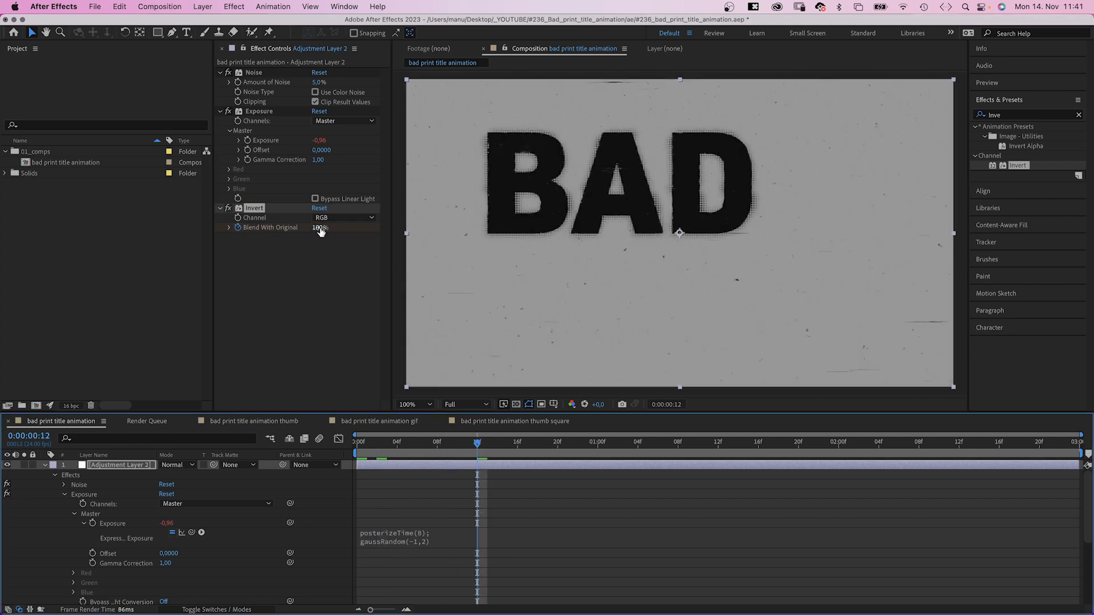